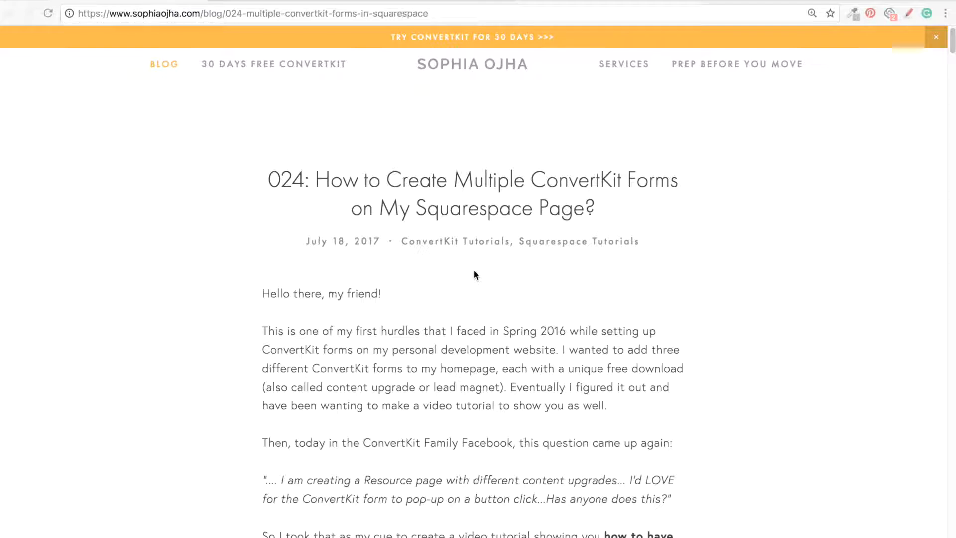
mouse_move(299, 201)
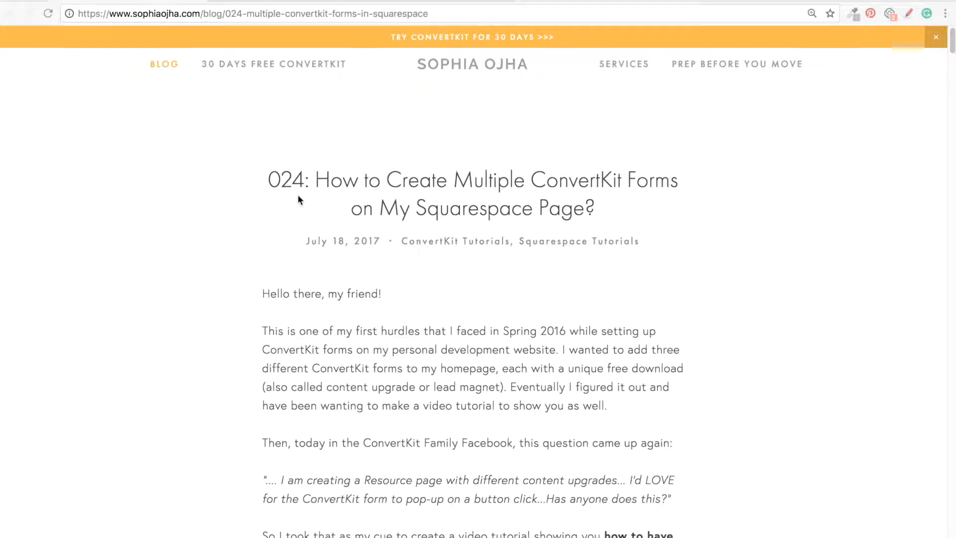
mouse_move(590, 220)
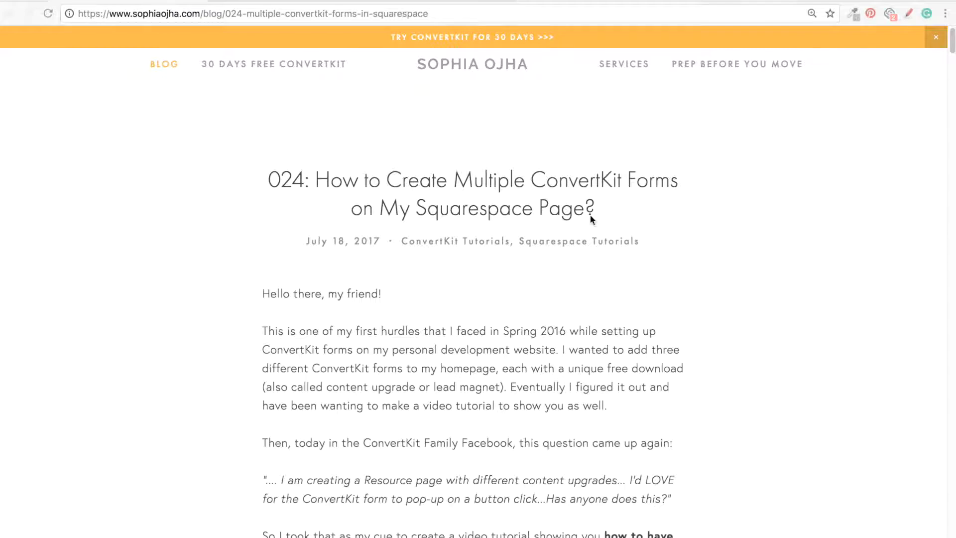
mouse_move(542, 254)
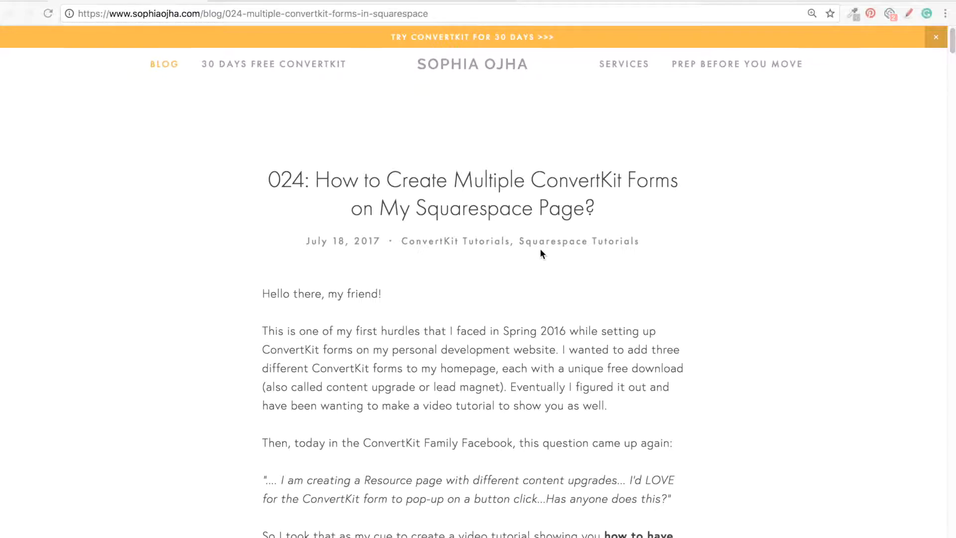
mouse_move(478, 417)
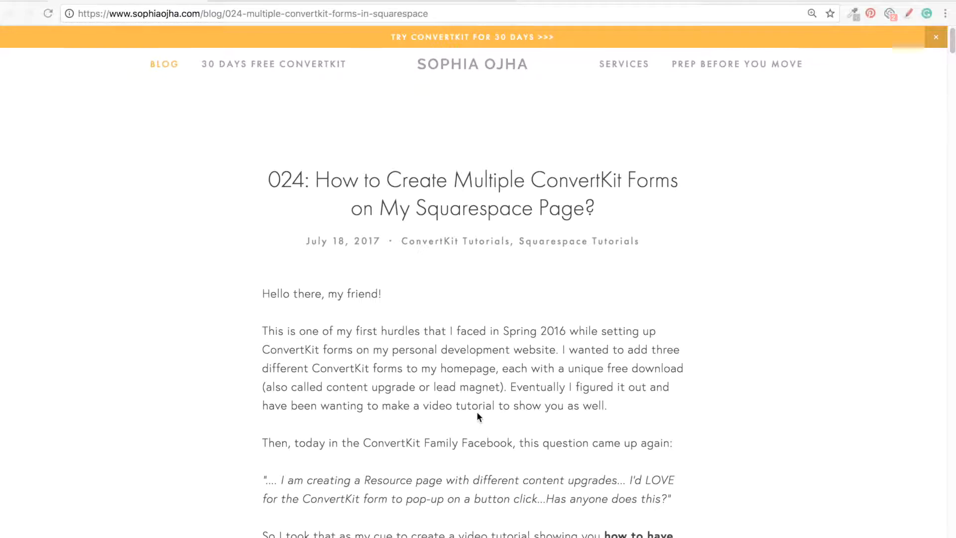
- Scroll through the multiple ConvertKit forms blog post down to its Comments section
scroll(down, 3)
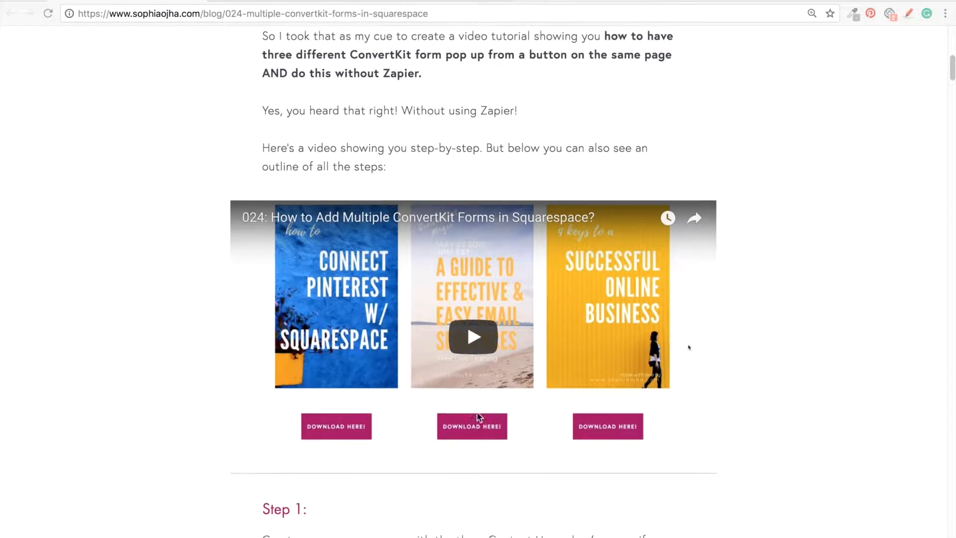
scroll(down, 3)
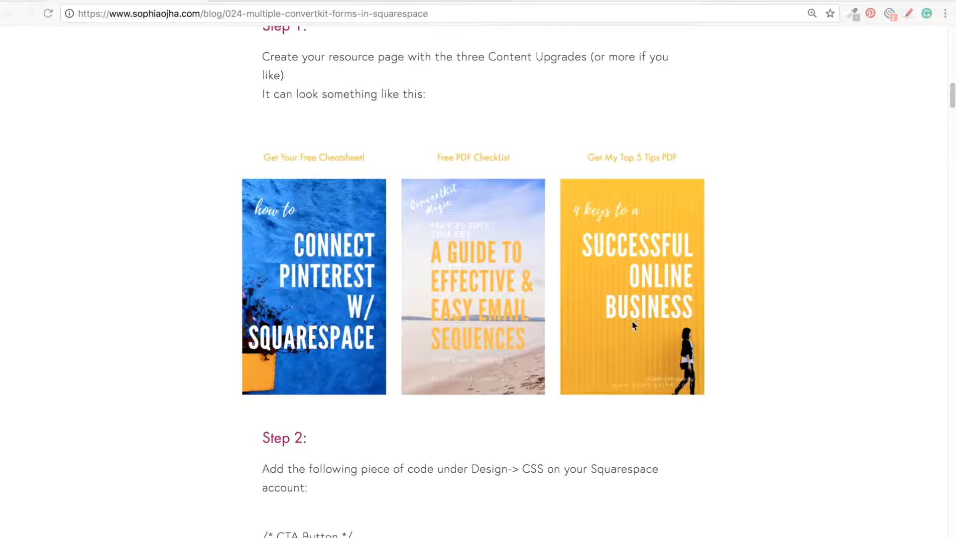
scroll(down, 3)
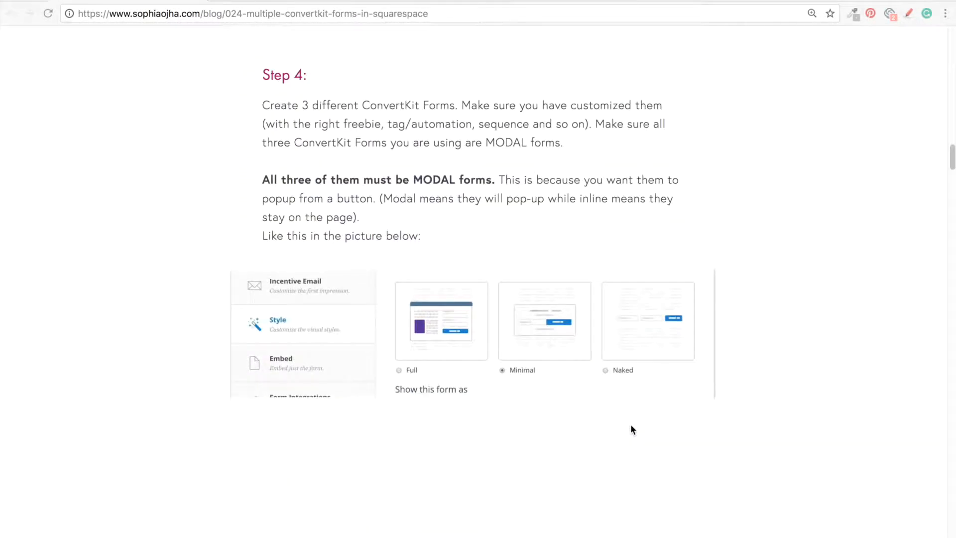
scroll(down, 3)
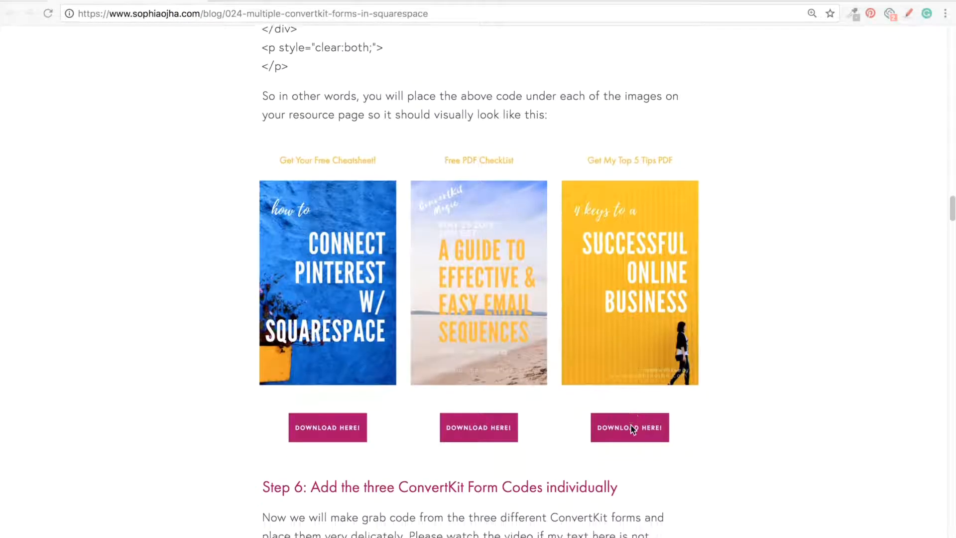
scroll(down, 3)
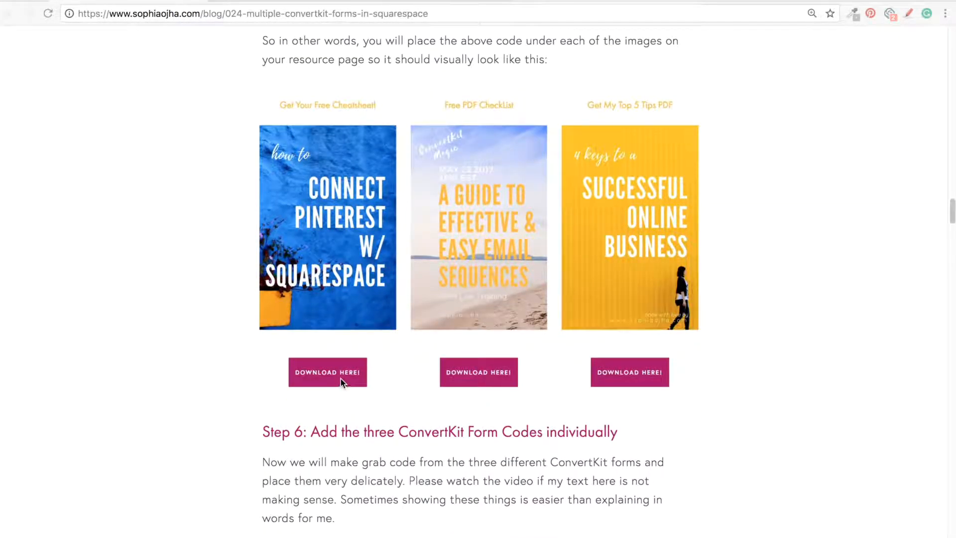
mouse_move(442, 385)
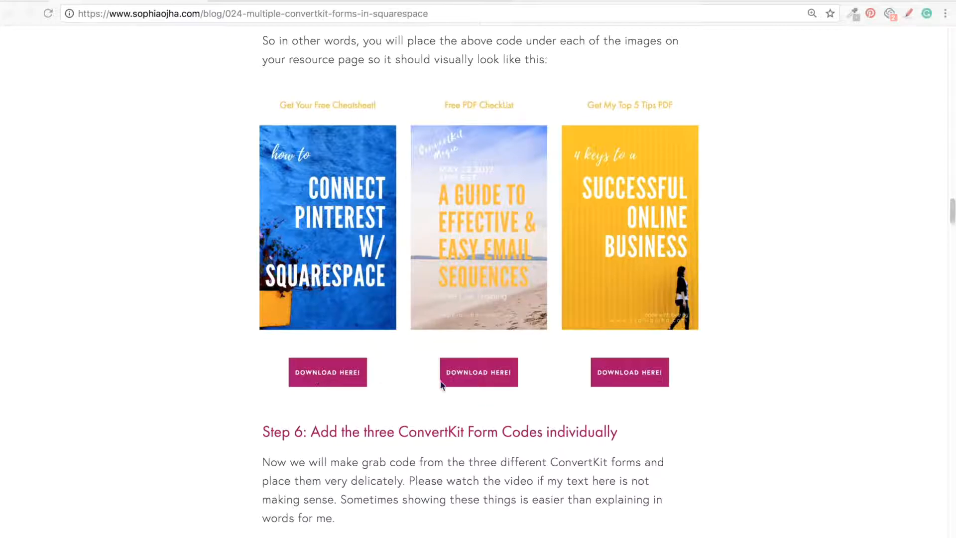
scroll(down, 3)
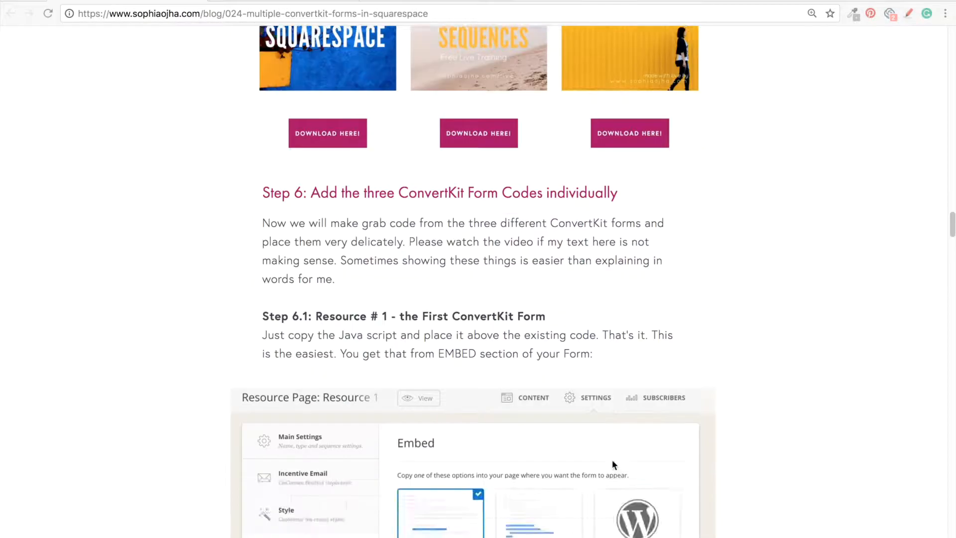
scroll(down, 3)
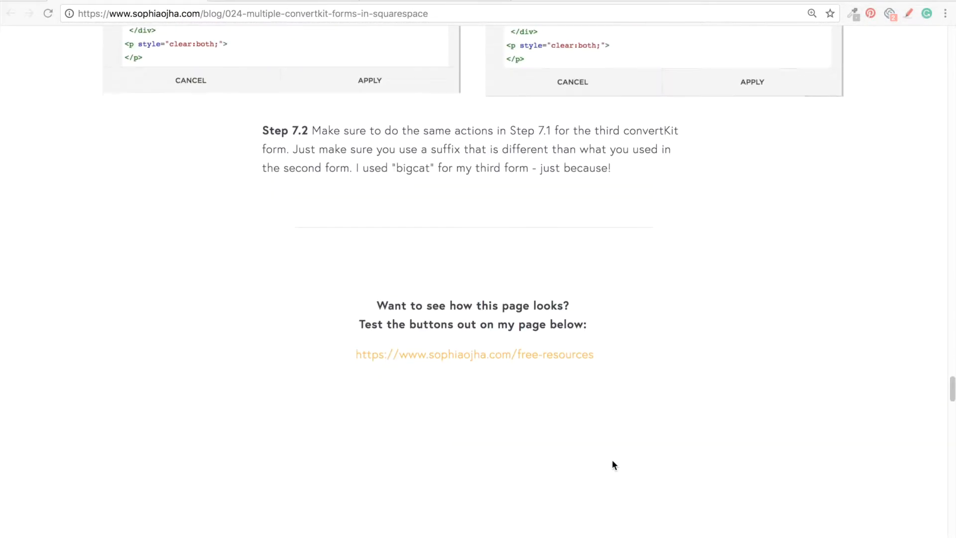
scroll(down, 3)
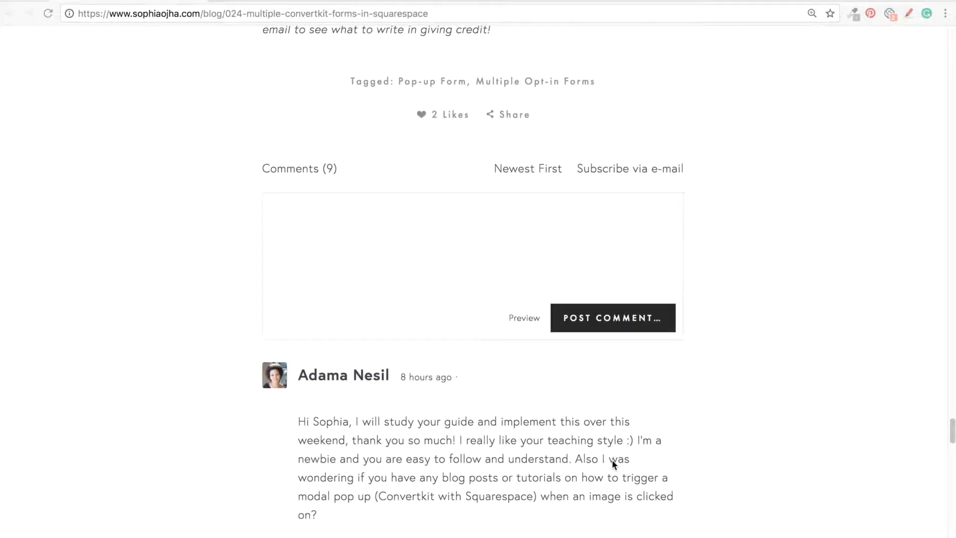
scroll(down, 3)
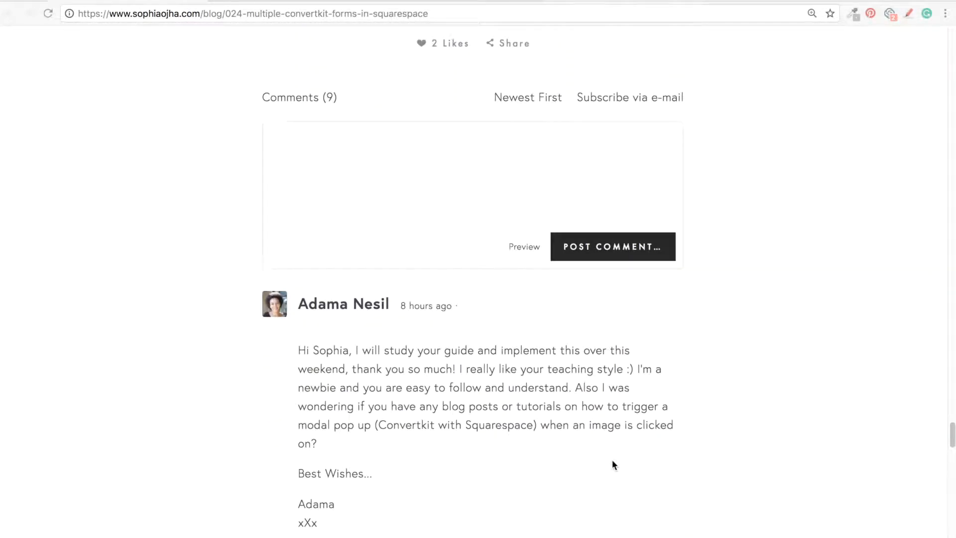
mouse_move(315, 366)
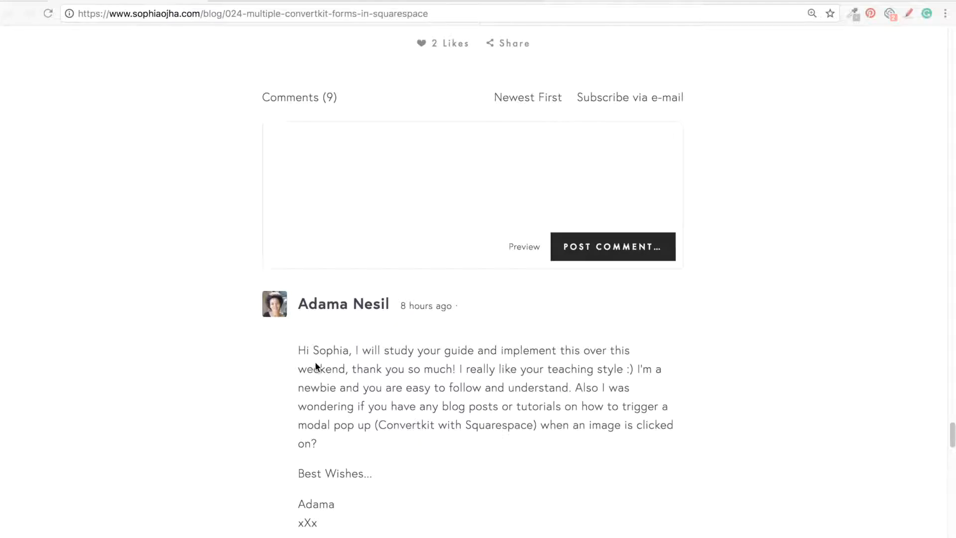
mouse_move(367, 377)
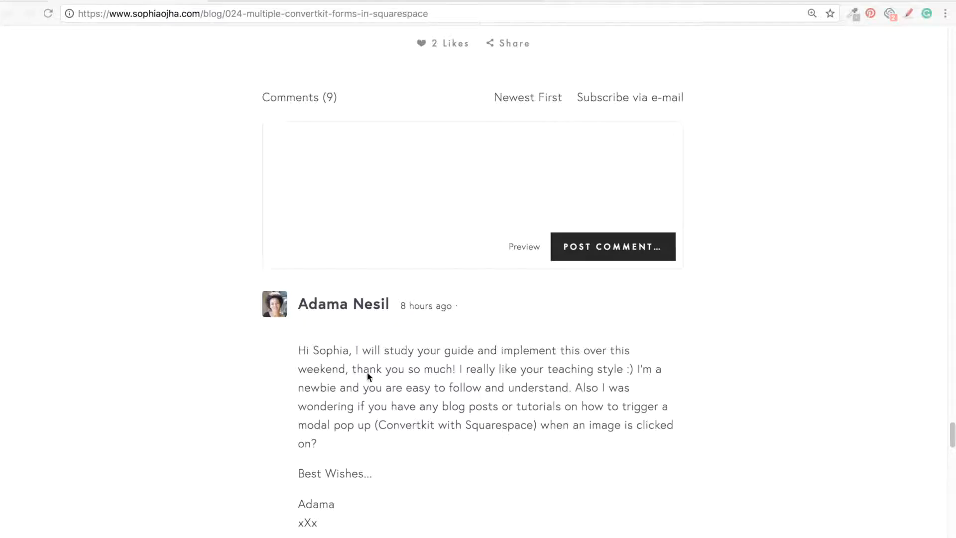
mouse_move(614, 362)
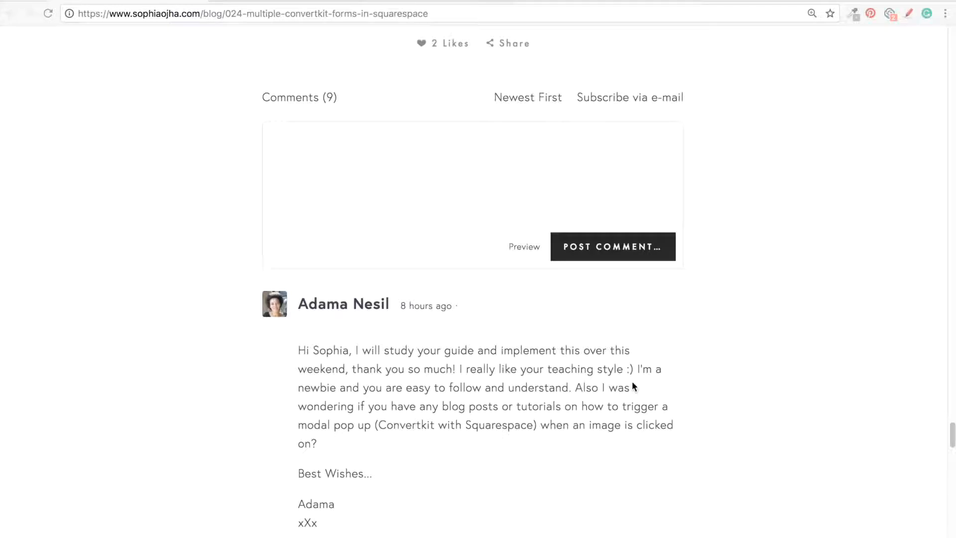
mouse_move(427, 402)
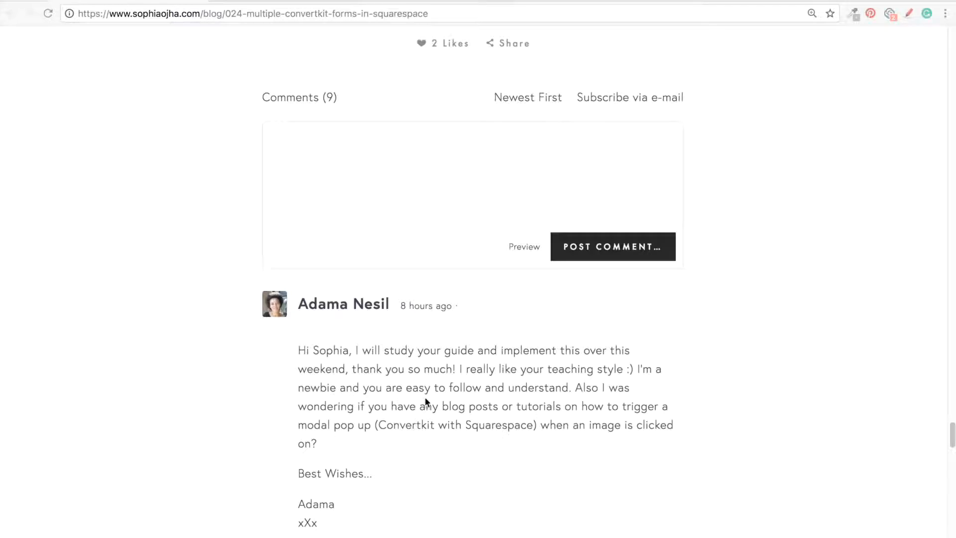
mouse_move(551, 399)
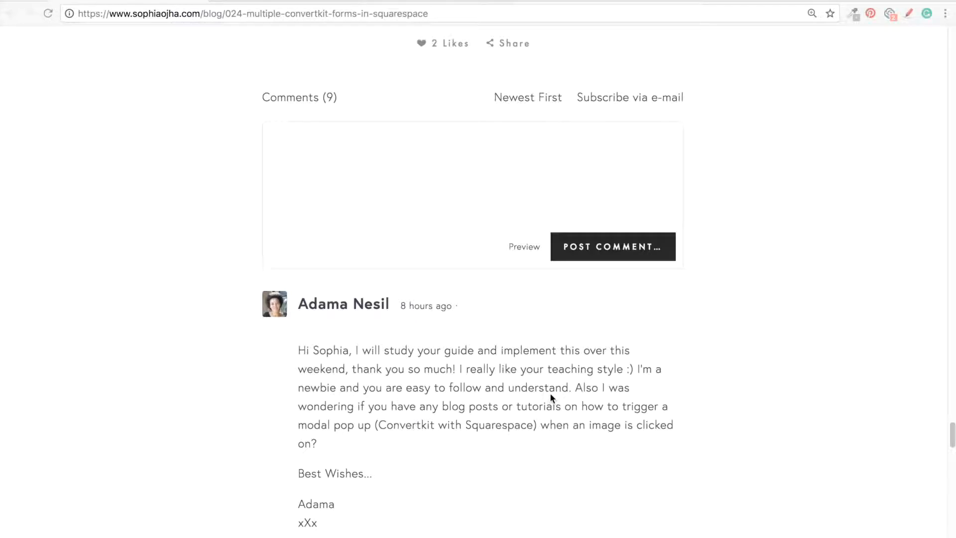
mouse_move(384, 420)
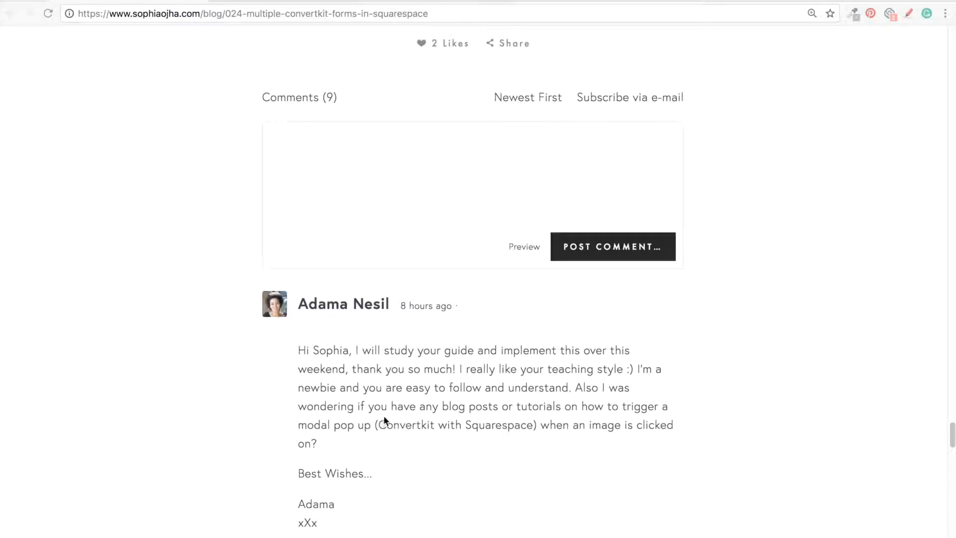
mouse_move(484, 420)
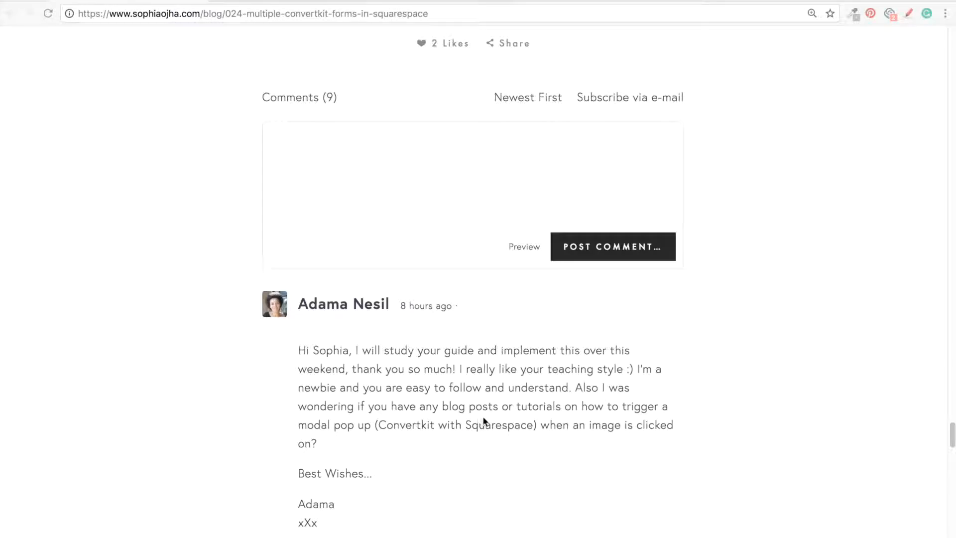
mouse_move(351, 444)
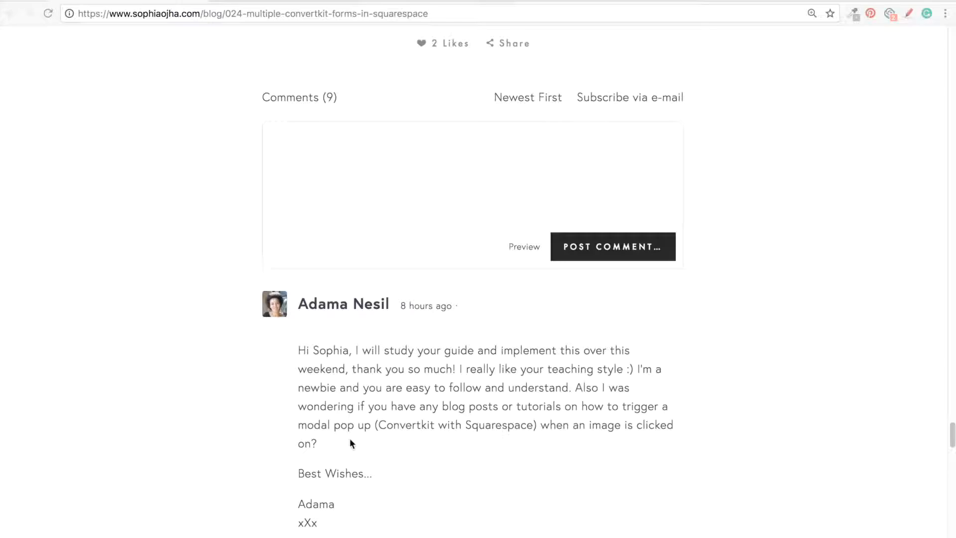
mouse_move(364, 435)
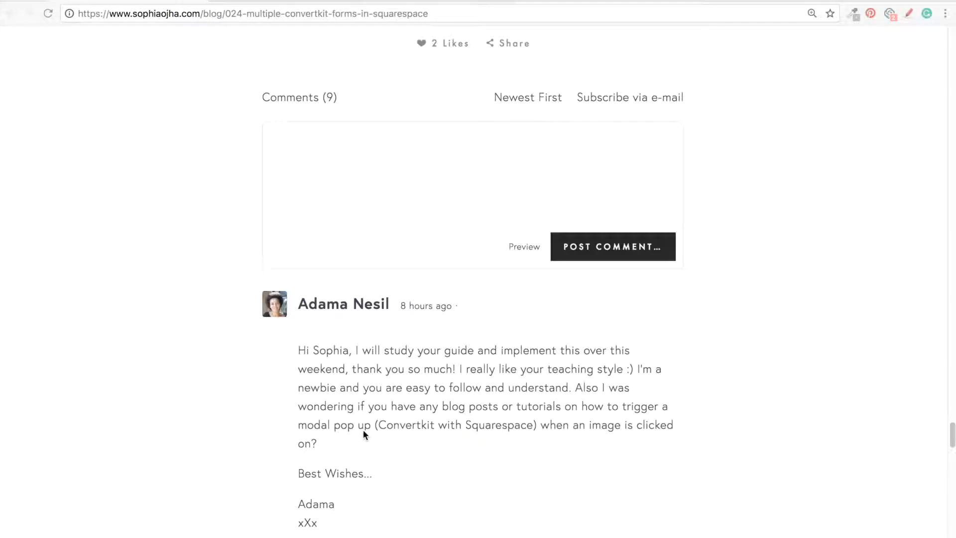
mouse_move(502, 438)
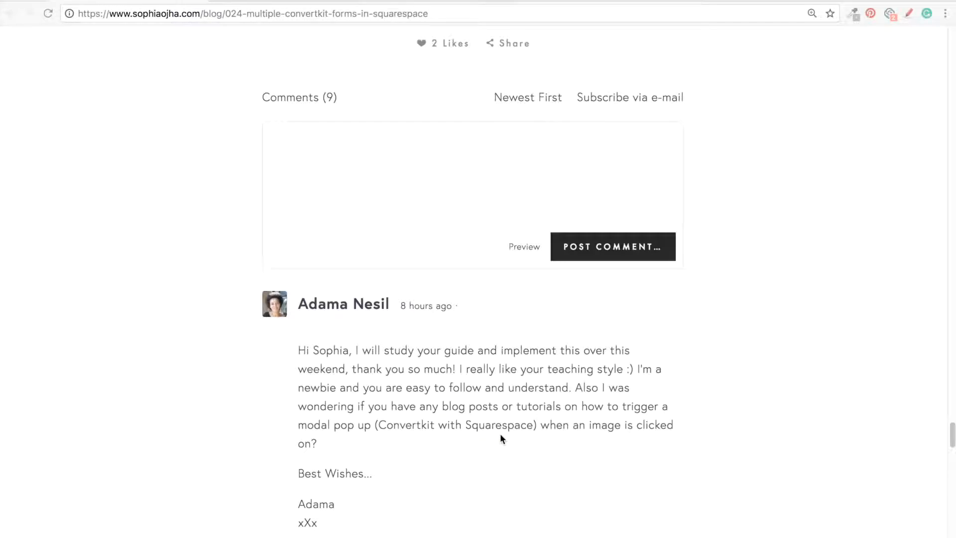
mouse_move(612, 440)
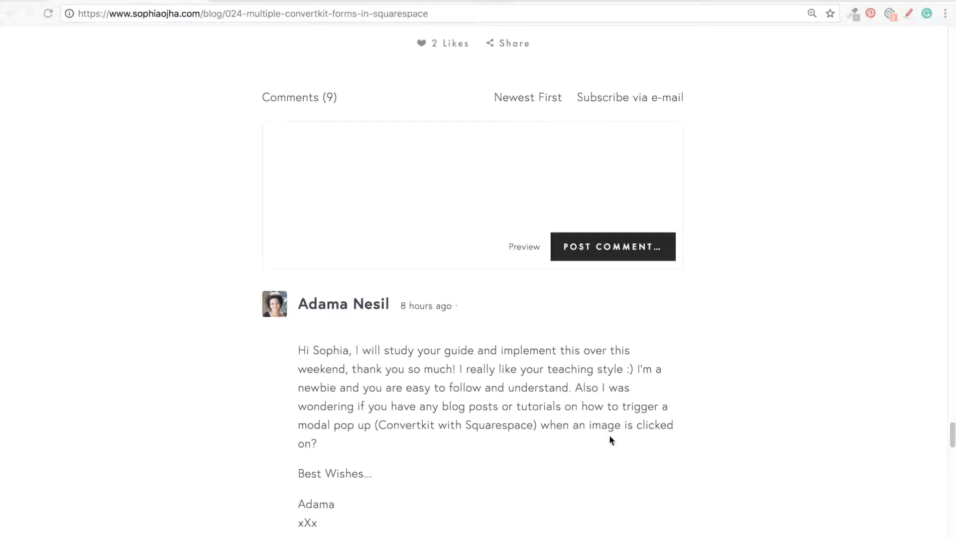
mouse_move(512, 459)
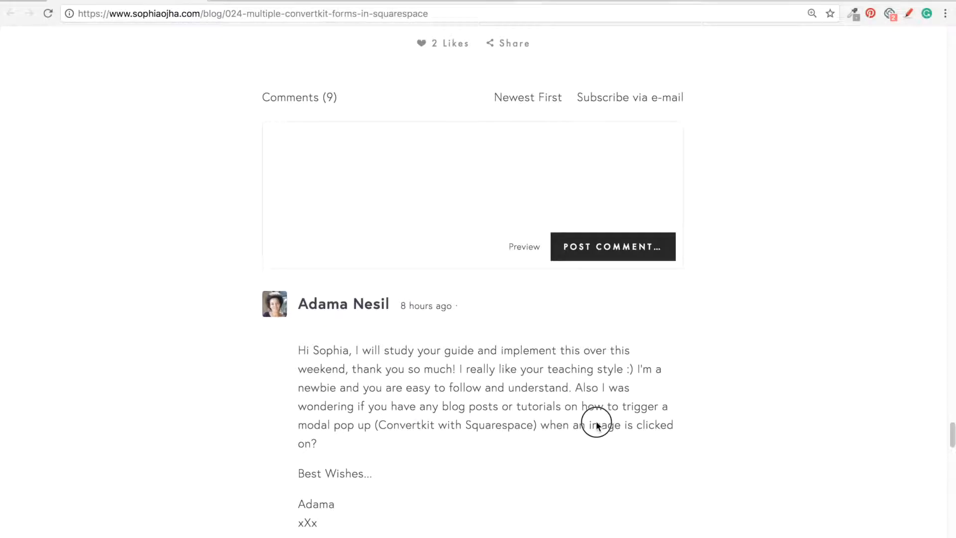
mouse_move(546, 420)
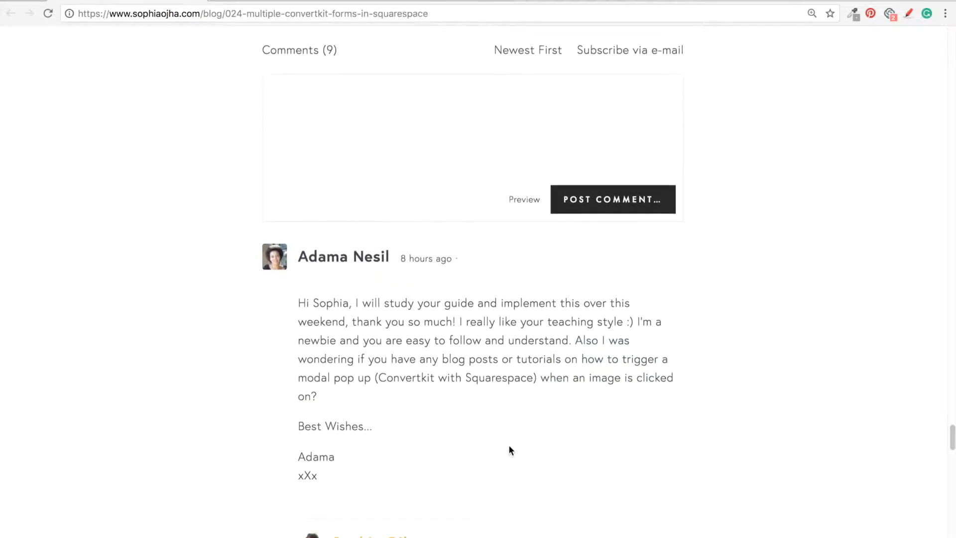
- Scroll blog post 024 to Adama's comment asking about modal pop-ups on images
scroll(down, 3)
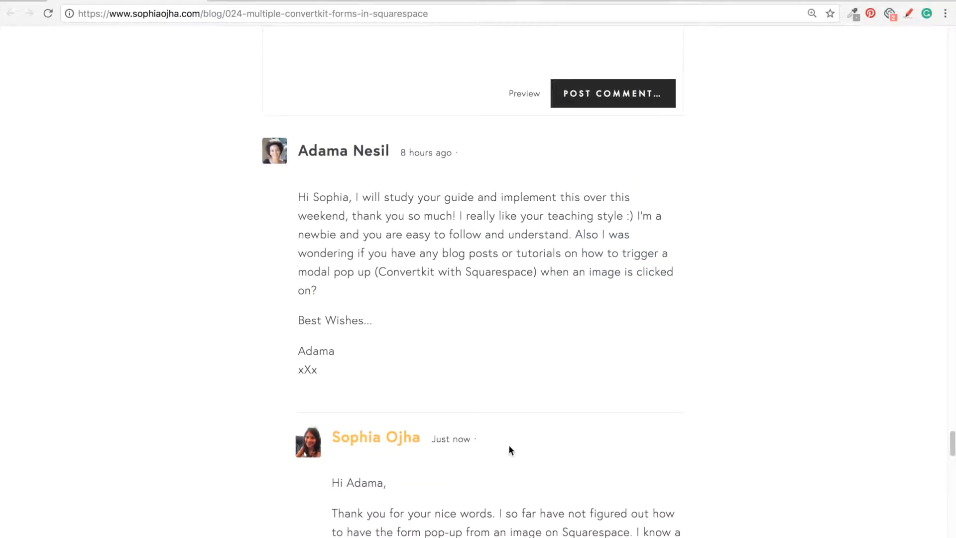
scroll(up, 3)
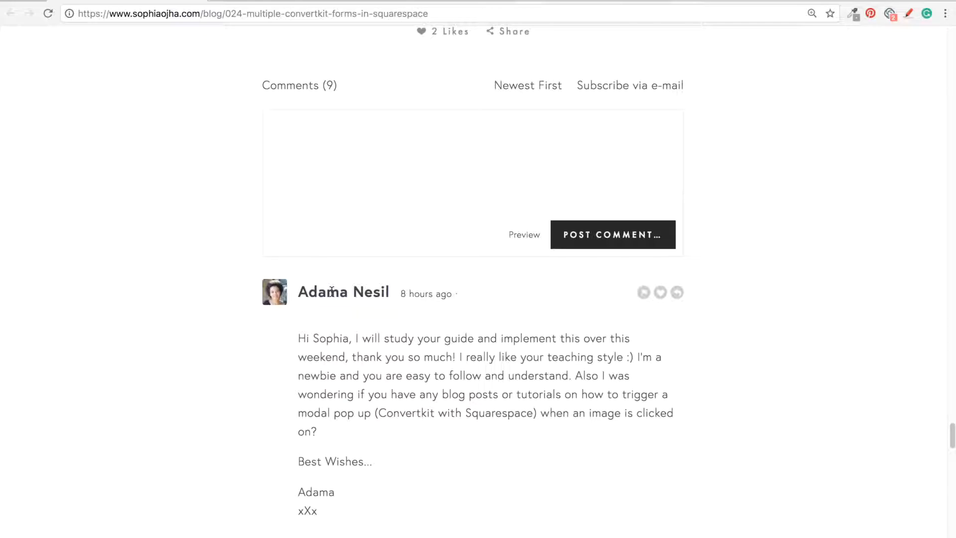
scroll(down, 3)
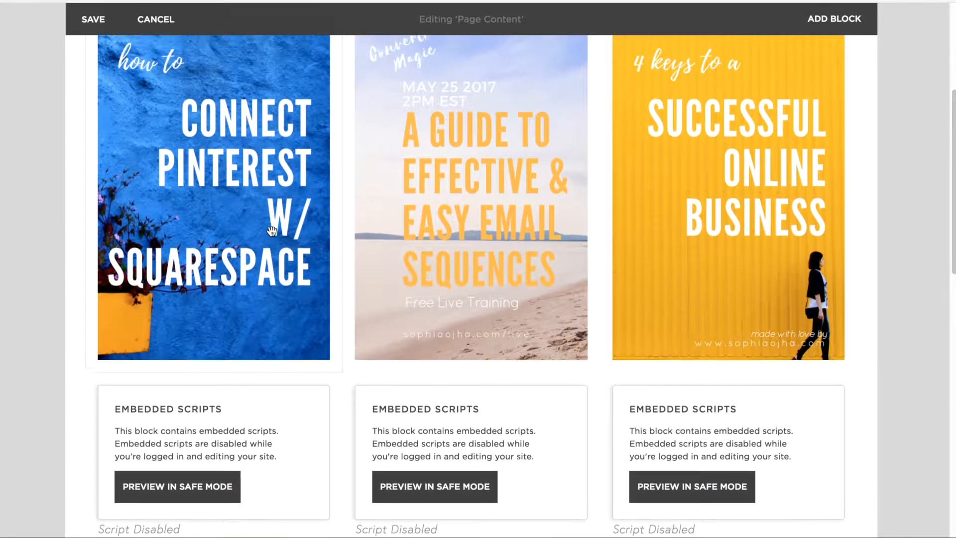
- Scroll the page editor to the insert point beside the Get My Tip 5 Tips! section
scroll(up, 3)
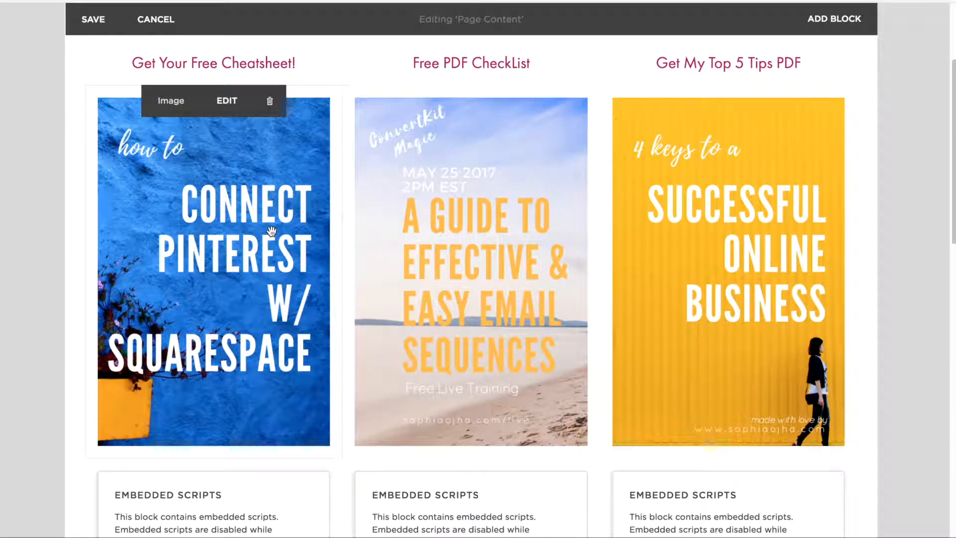
scroll(up, 3)
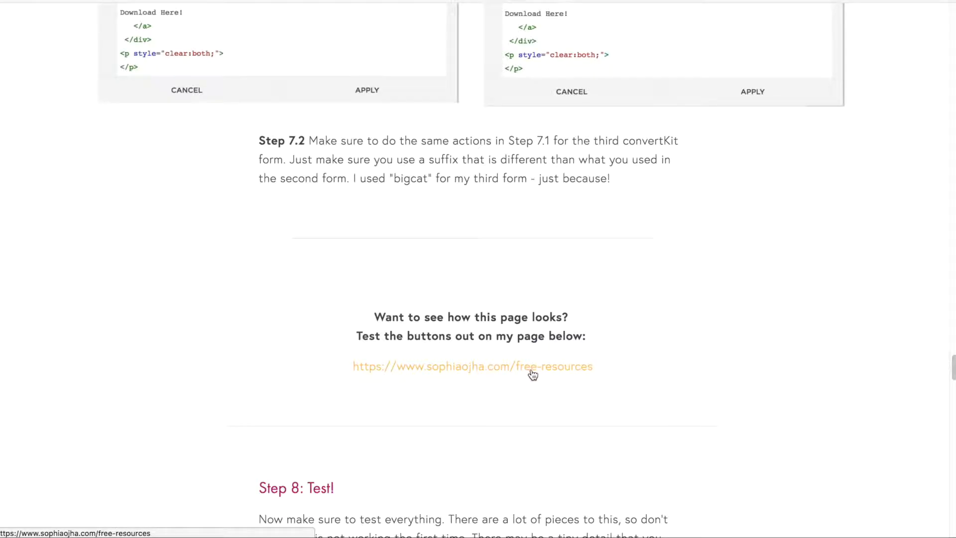
mouse_move(508, 372)
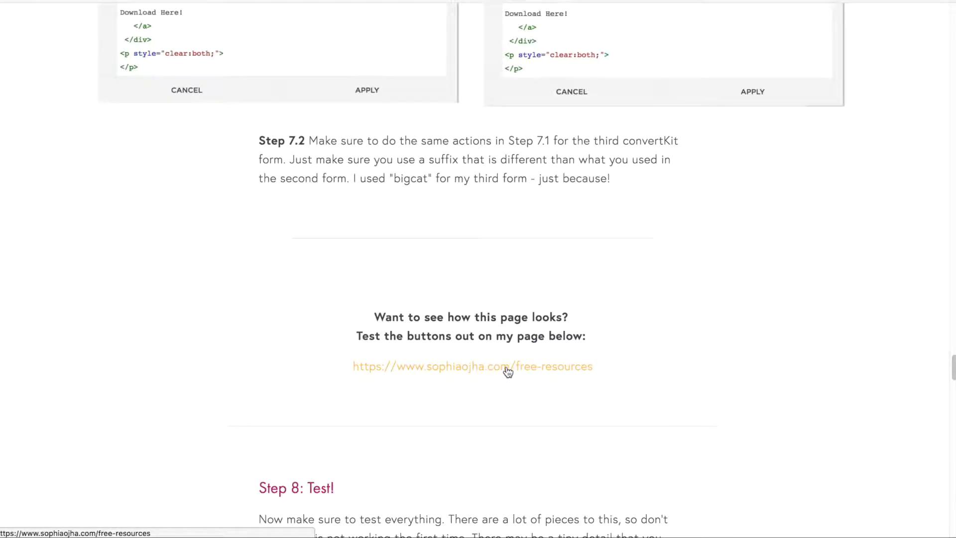
mouse_move(539, 372)
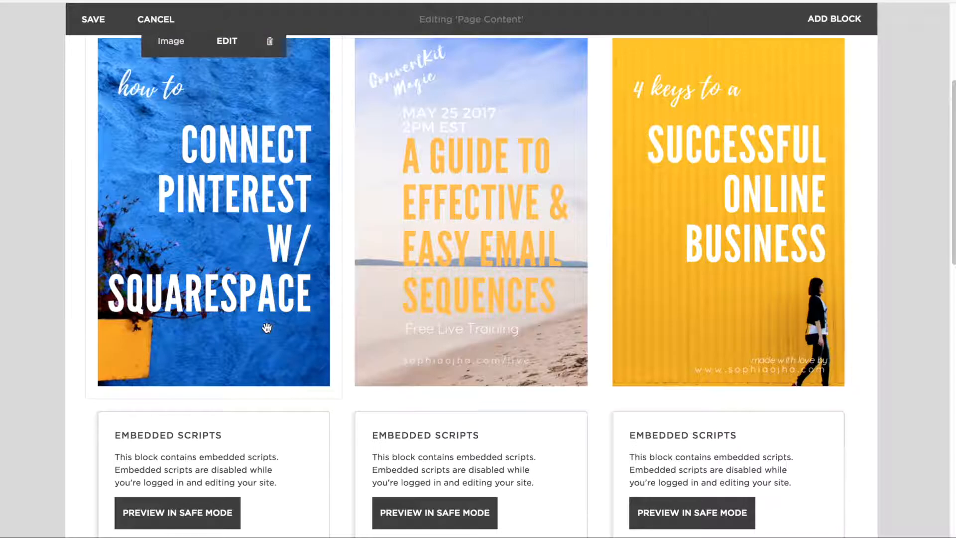
scroll(down, 3)
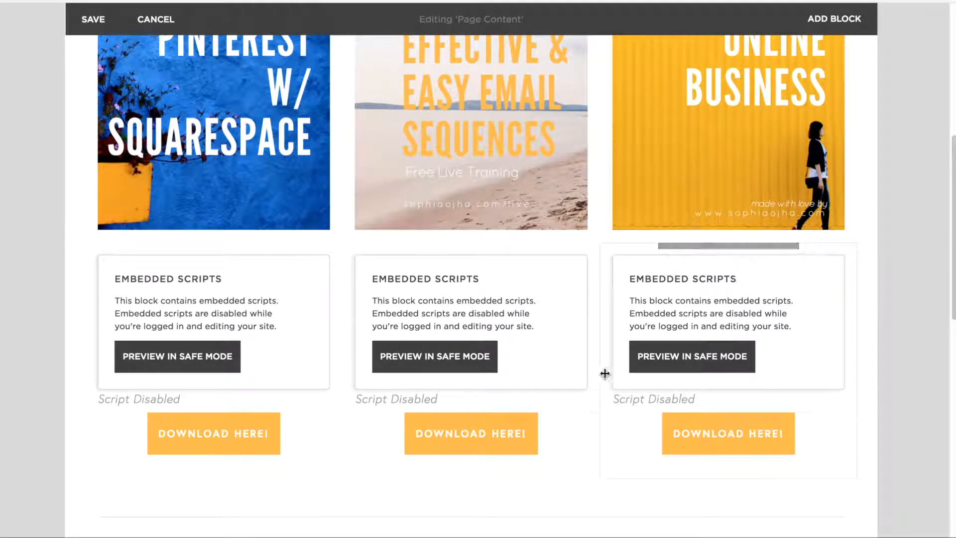
scroll(up, 3)
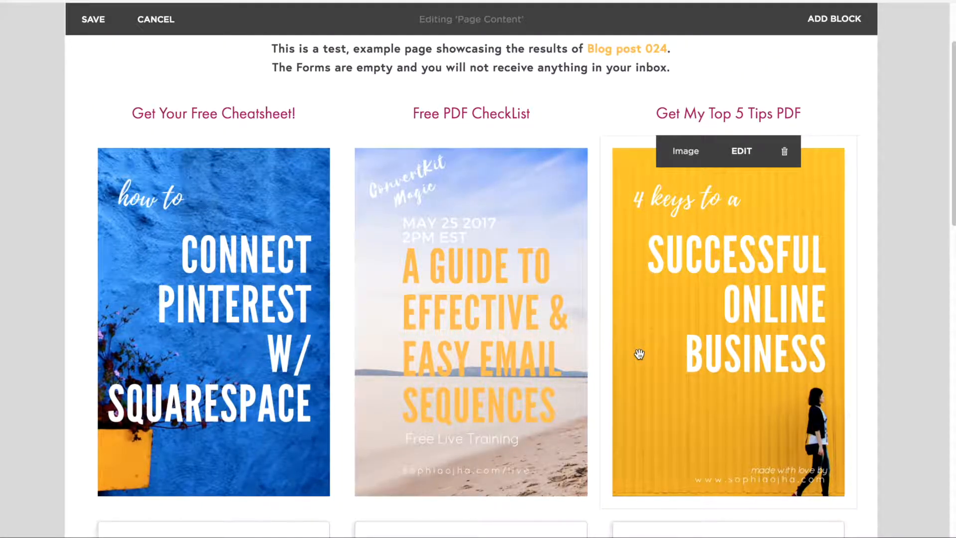
scroll(down, 3)
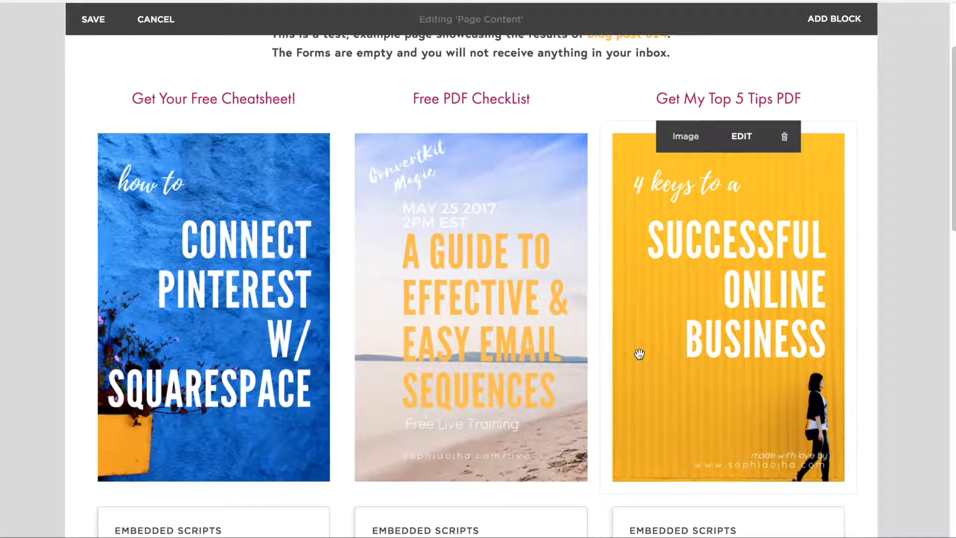
scroll(down, 3)
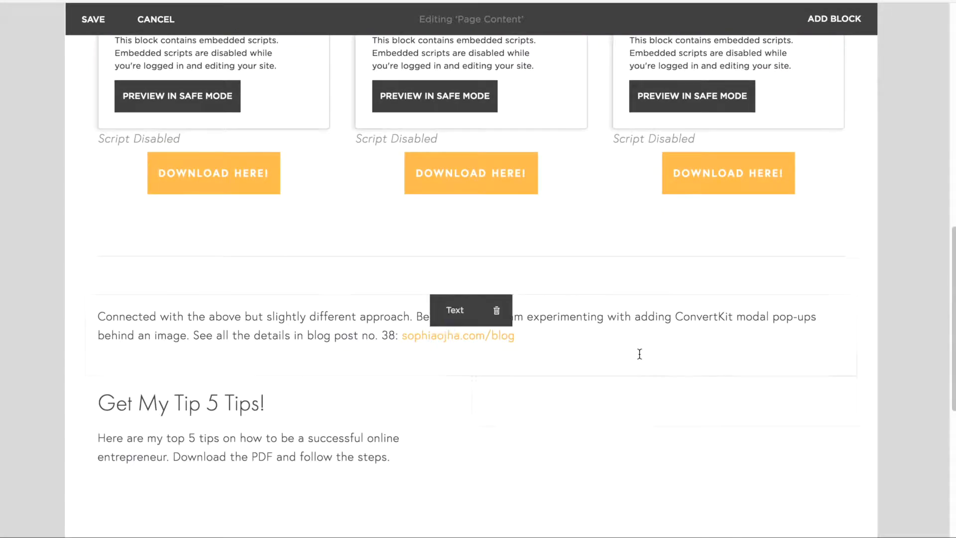
scroll(down, 3)
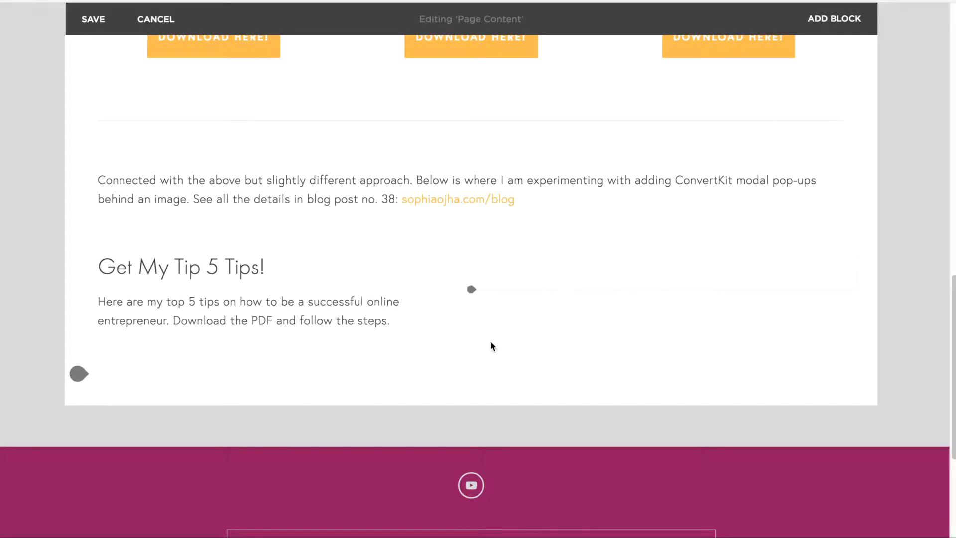
scroll(up, 3)
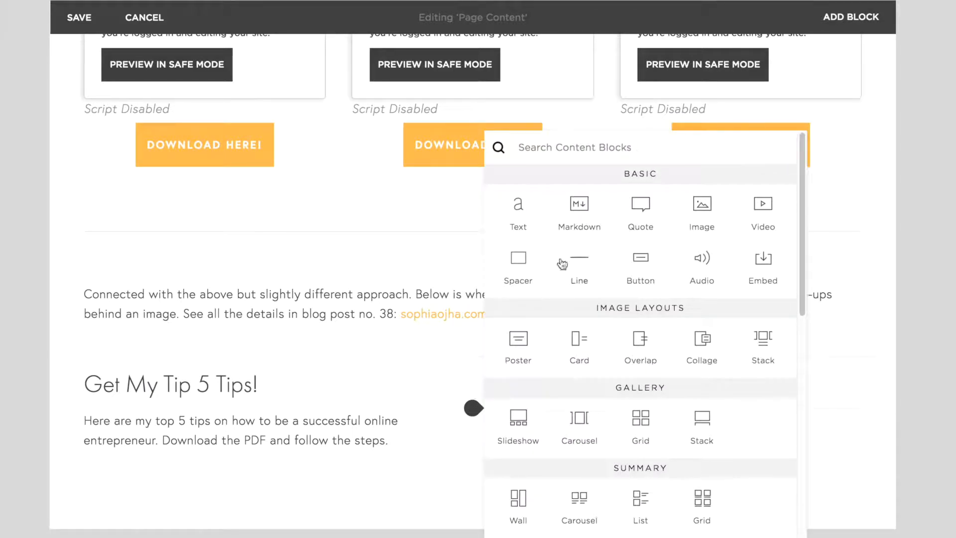
- Add a Code block with a ck_modal anchor wrapping an img placeholder 'YOUR URL HERE', and apply
scroll(down, 3)
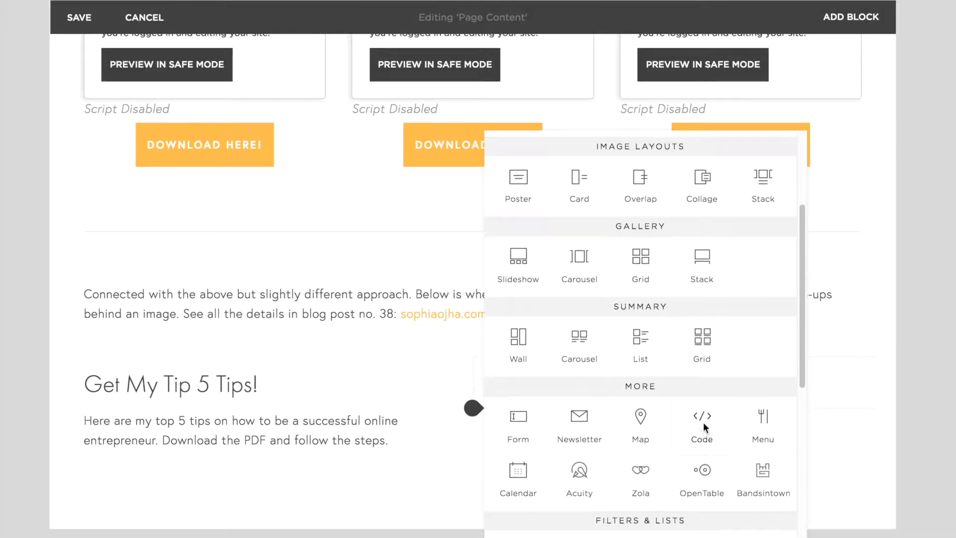
click(701, 425)
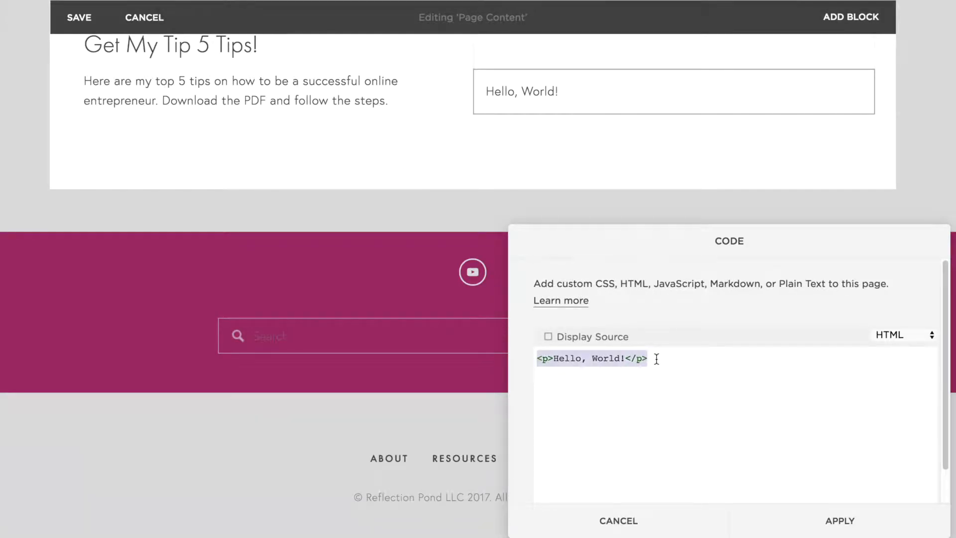
text(<a href="#ck_modal" rel="ck_modal"><img src="YOUR URL HERE"/></a>)
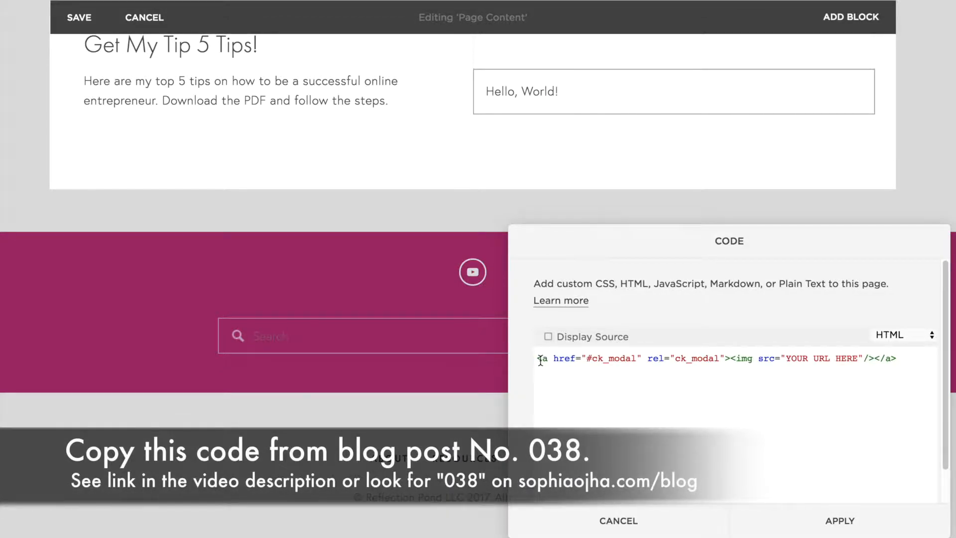
mouse_move(788, 359)
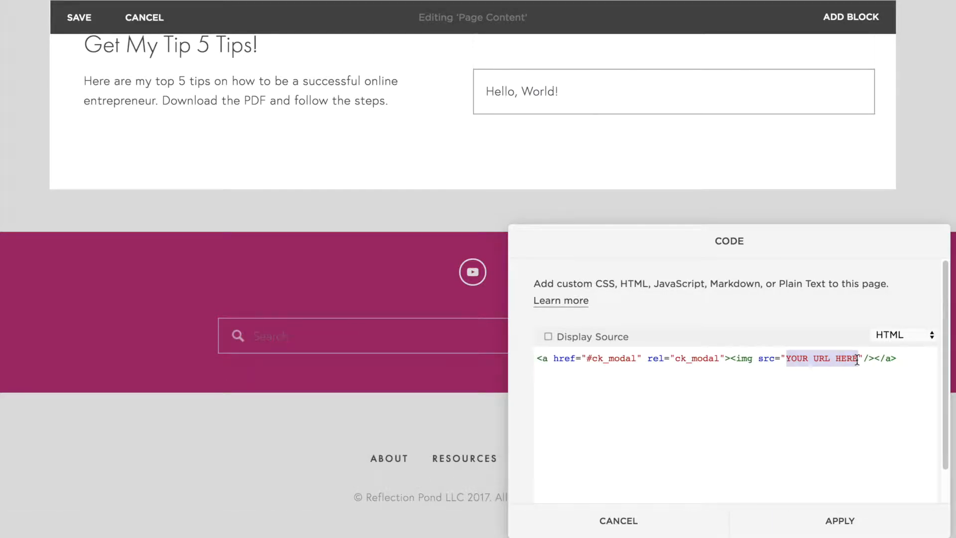
click(839, 521)
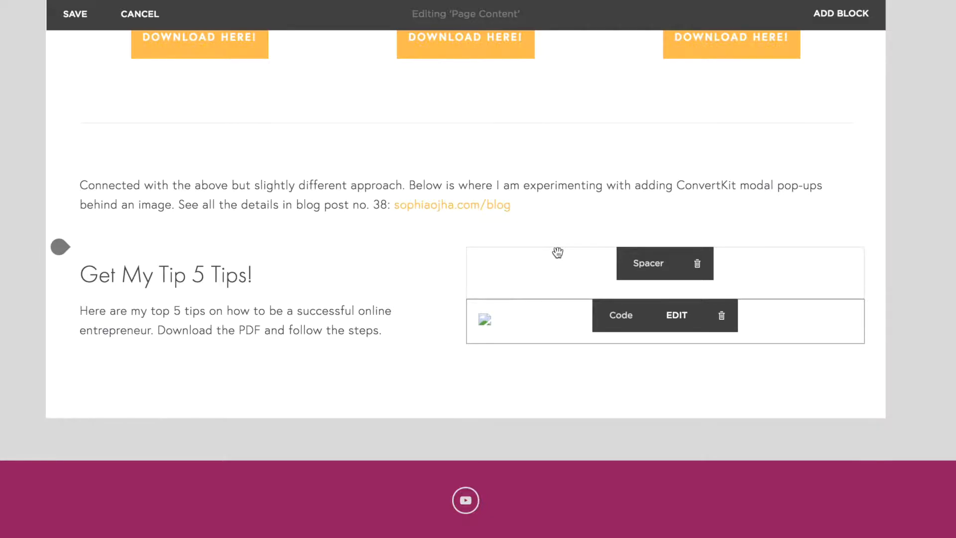
- On the live free-resources page, bring up the Successful Online Business image's right-click menu
scroll(up, 3)
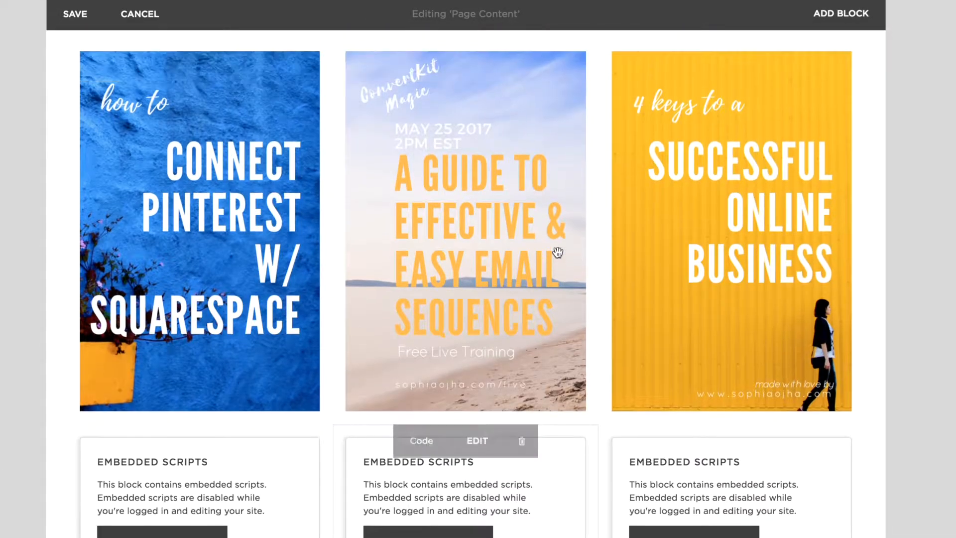
scroll(up, 3)
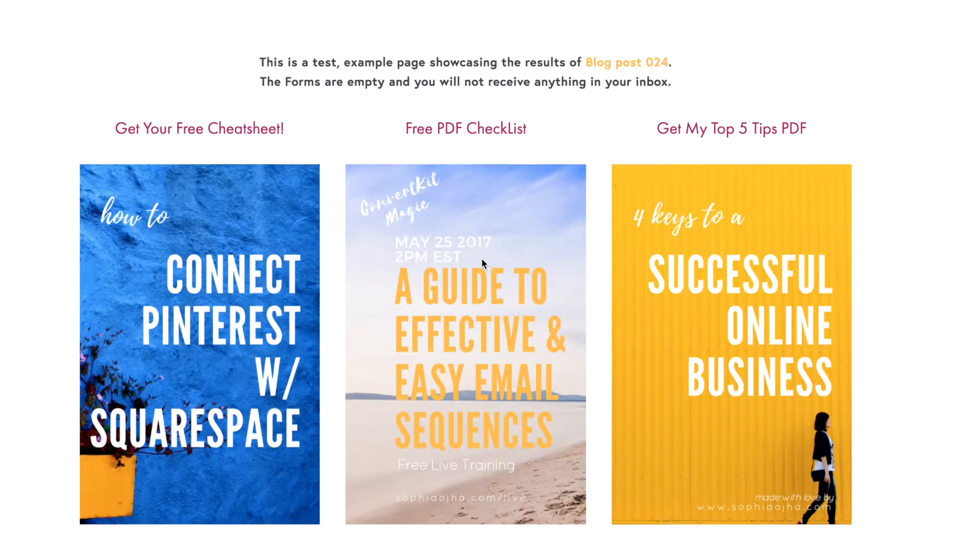
scroll(down, 3)
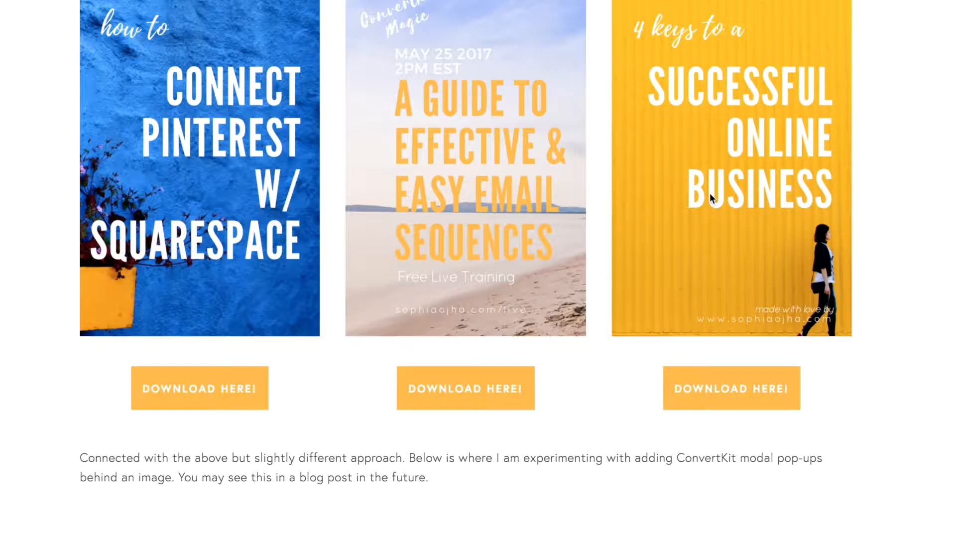
mouse_move(725, 224)
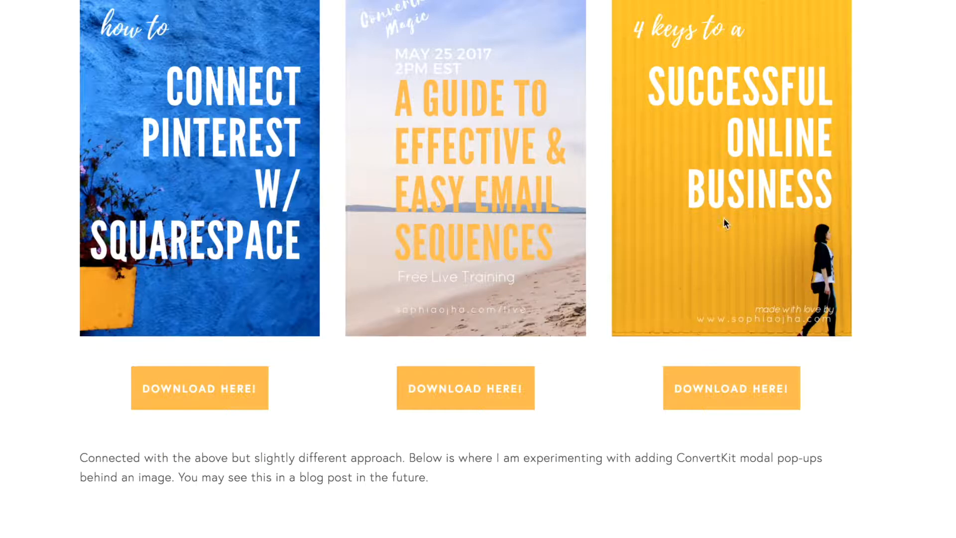
scroll(up, 3)
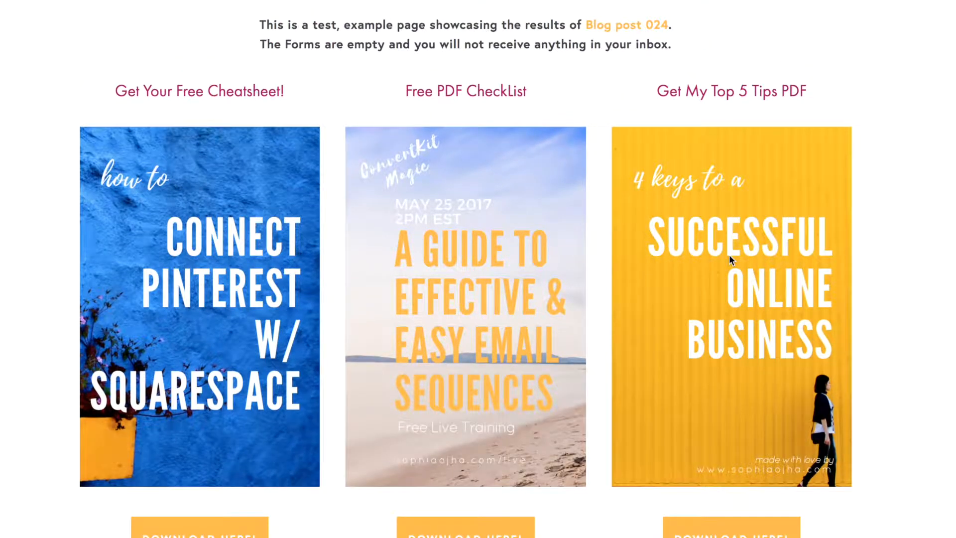
mouse_move(726, 189)
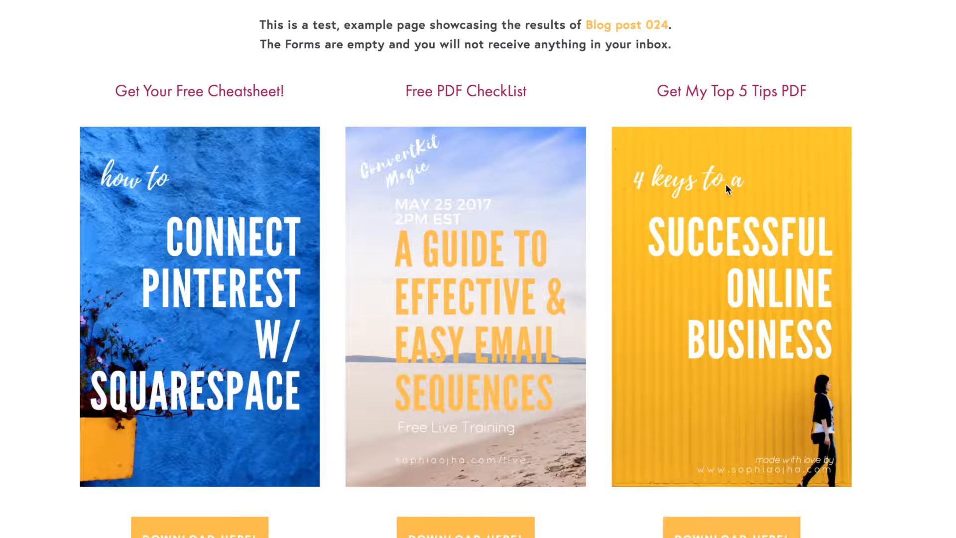
right_click(756, 216)
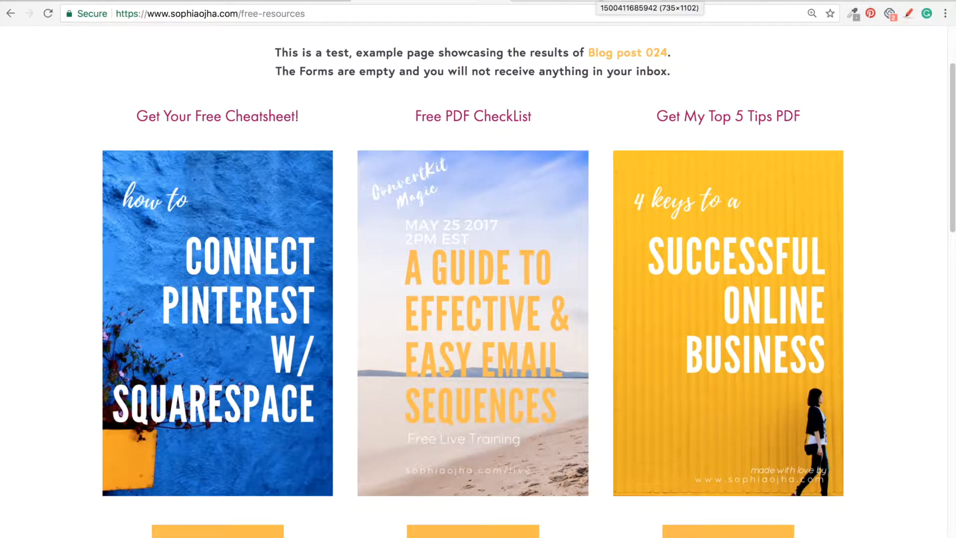
- Switch back to the Squarespace 'Editing Page Content' tab
click(727, 321)
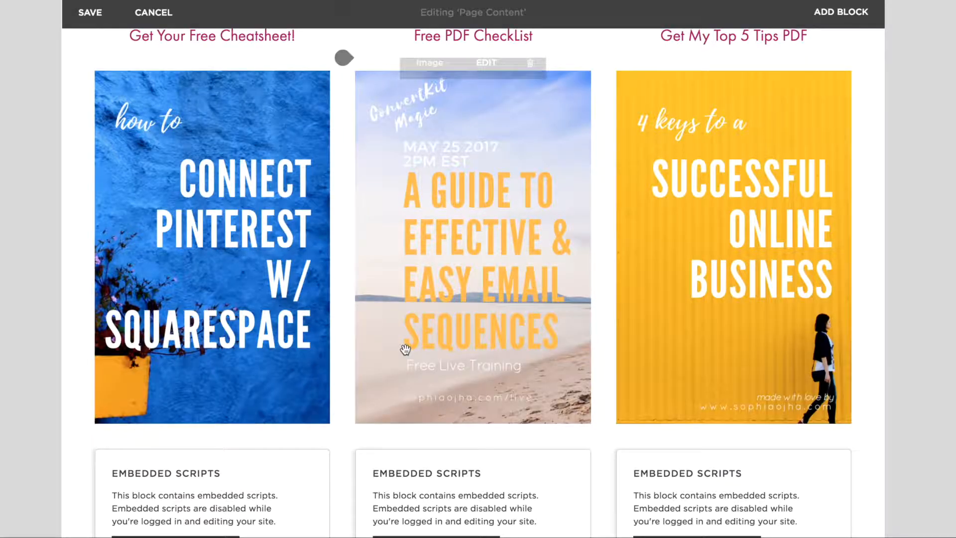
- Replace 'YOUR URL HERE' in the code block with the static1.squarespace.com image URL and apply
scroll(down, 3)
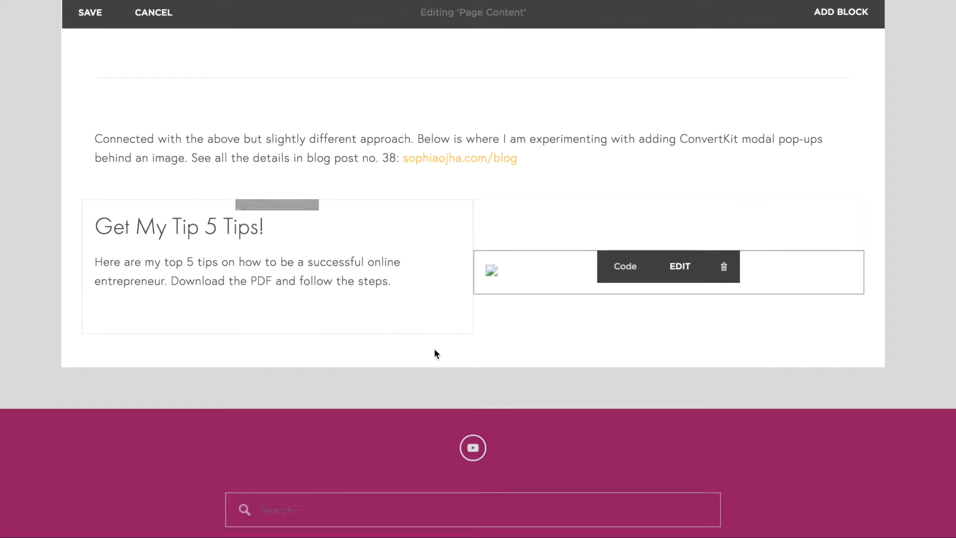
click(624, 266)
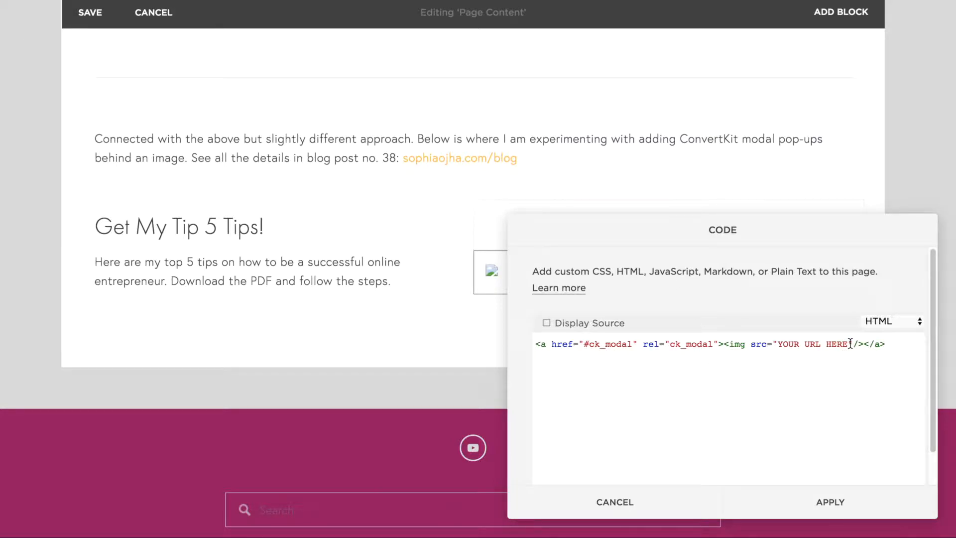
double_click(811, 344)
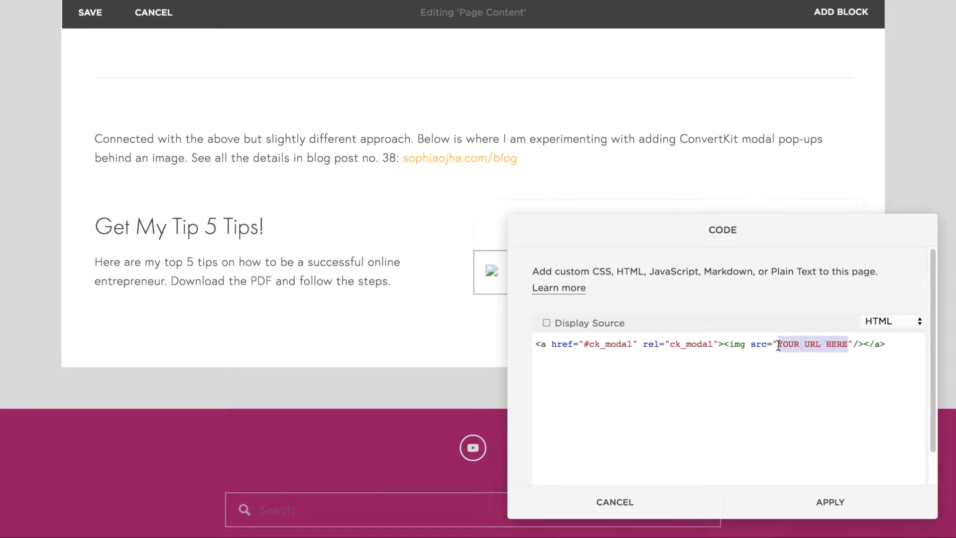
text(https://static1.squarespace.com/static/57f2d5a9d1758e267f3e1486/t/596e995db3db2b660c9de68a/1500411685942/?format=750w)
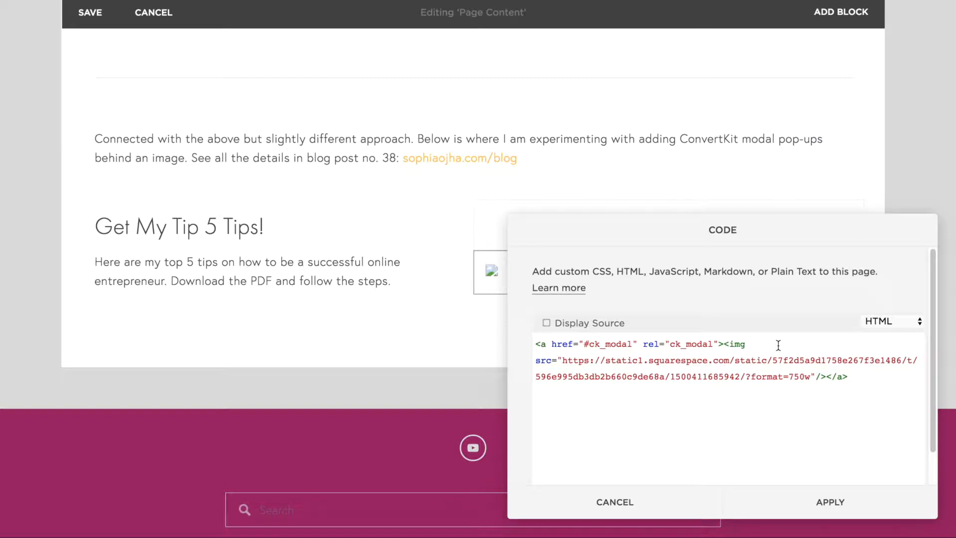
mouse_move(785, 512)
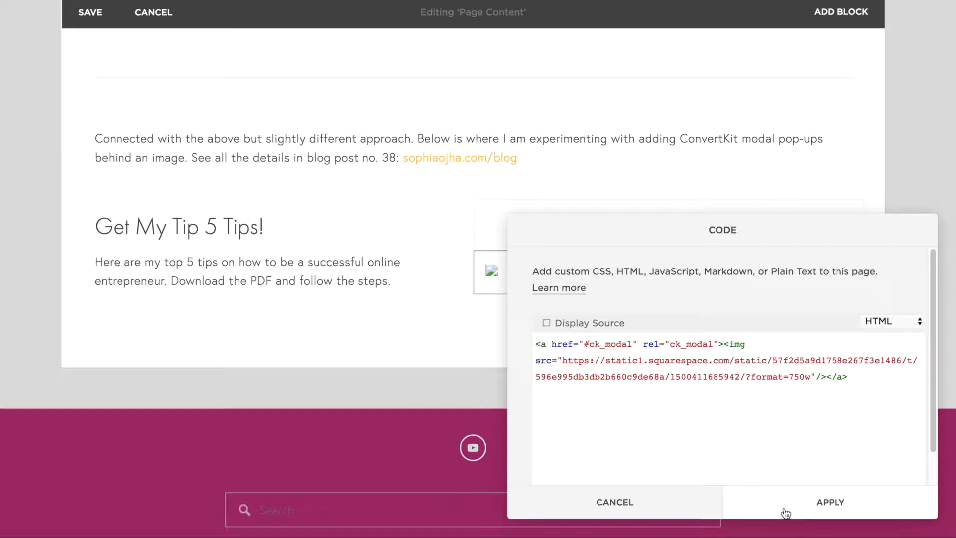
click(829, 502)
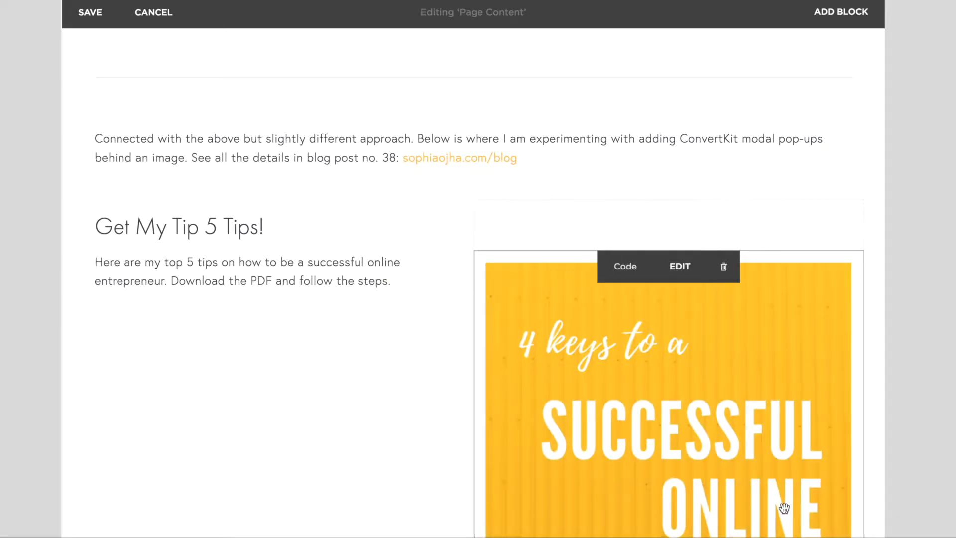
scroll(down, 3)
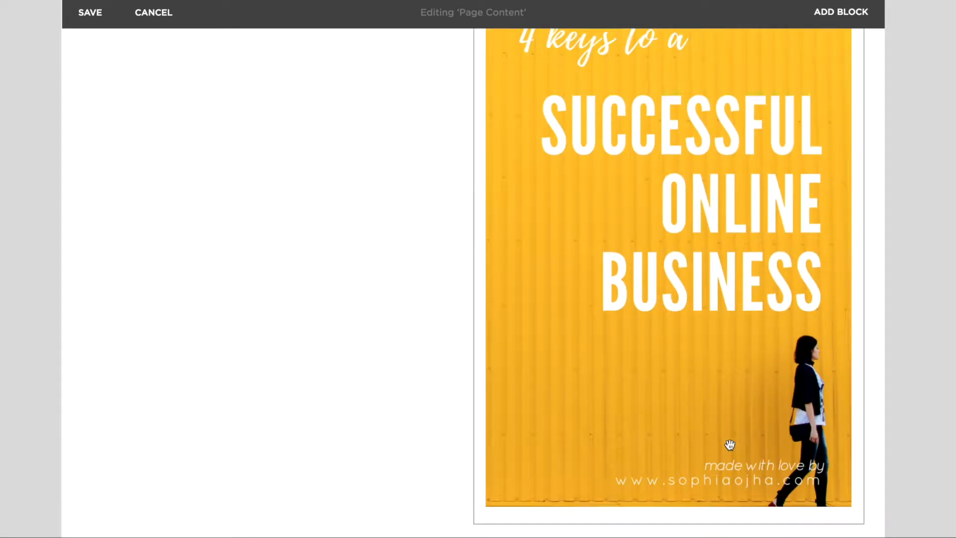
scroll(up, 3)
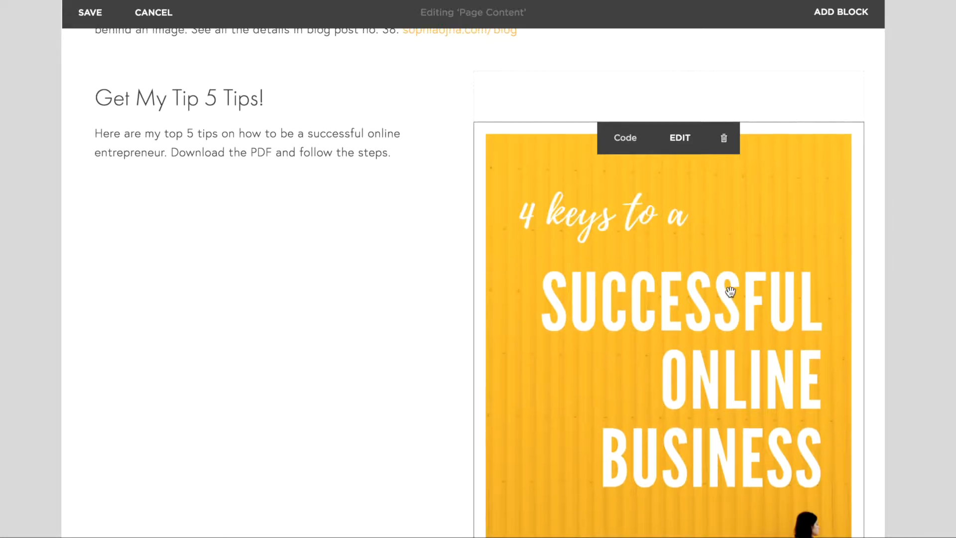
scroll(up, 3)
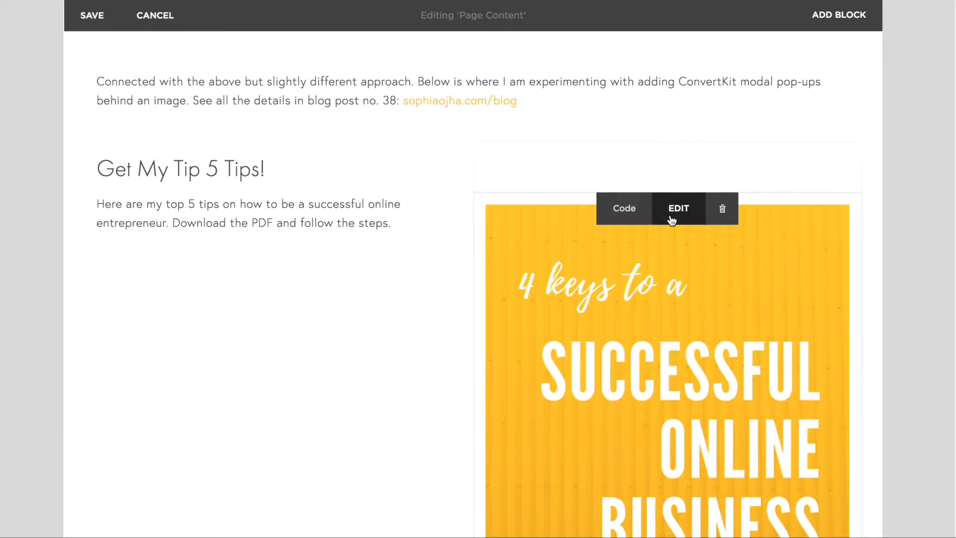
mouse_move(679, 208)
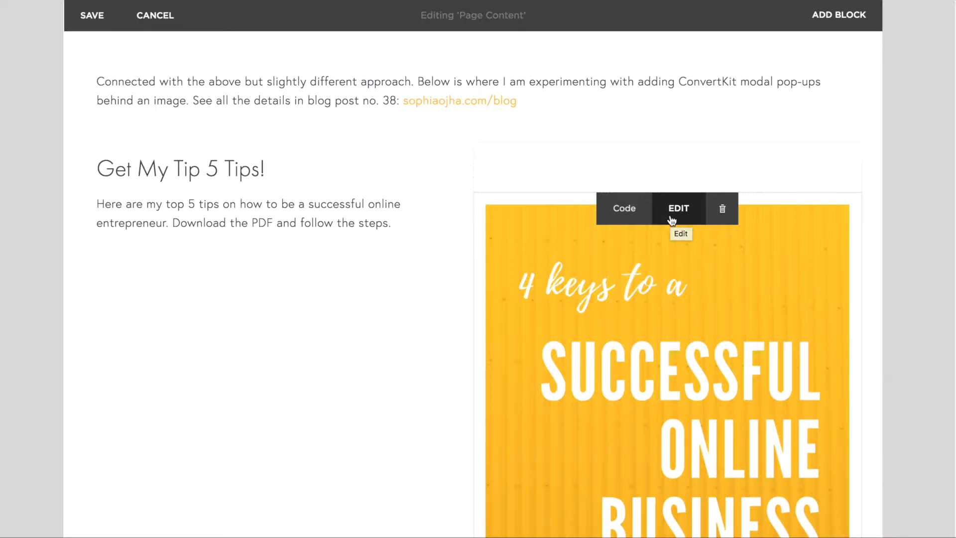
- Paste the ConvertKit form 239734 script tag into the code block and apply
click(622, 209)
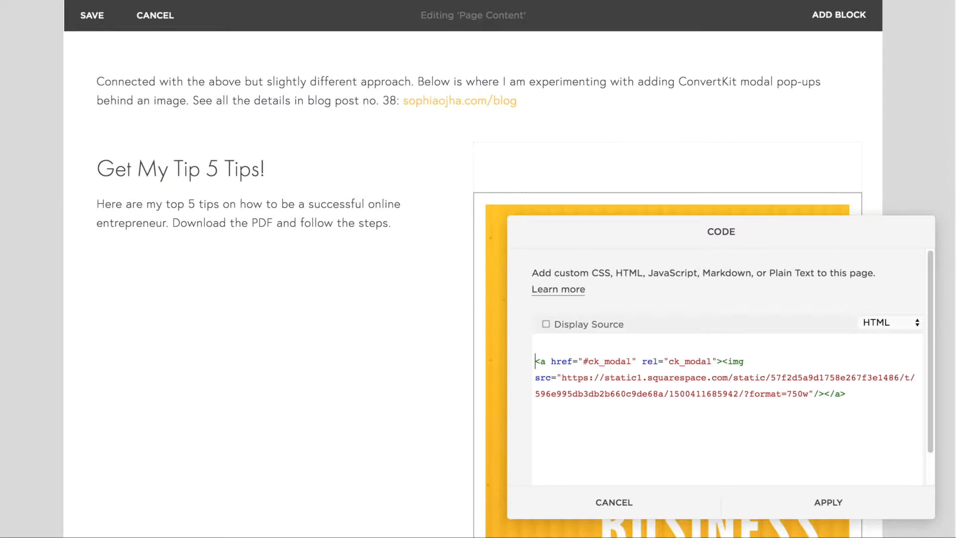
text(<script async id="_ck_239734" src="https://forms.convertkit.com/239734?v=6"></script>)
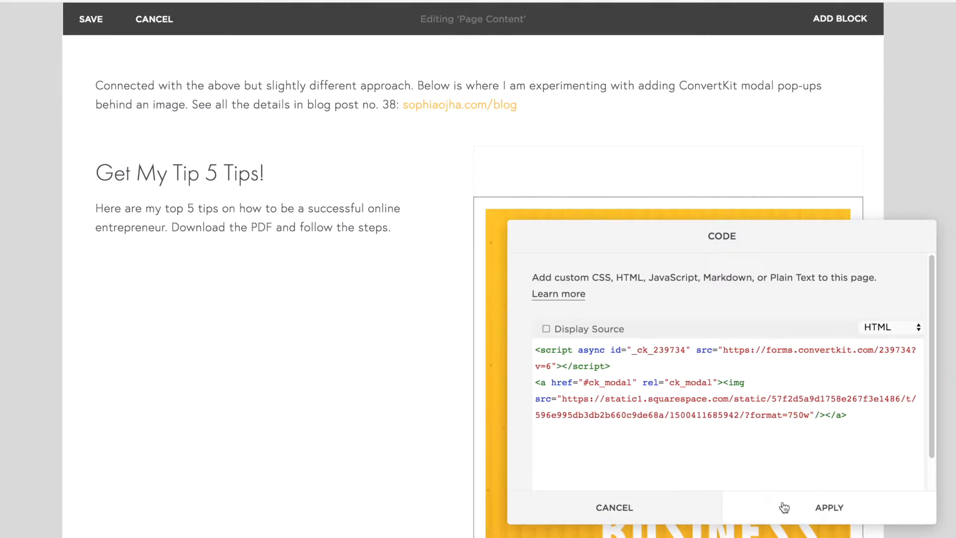
mouse_move(792, 509)
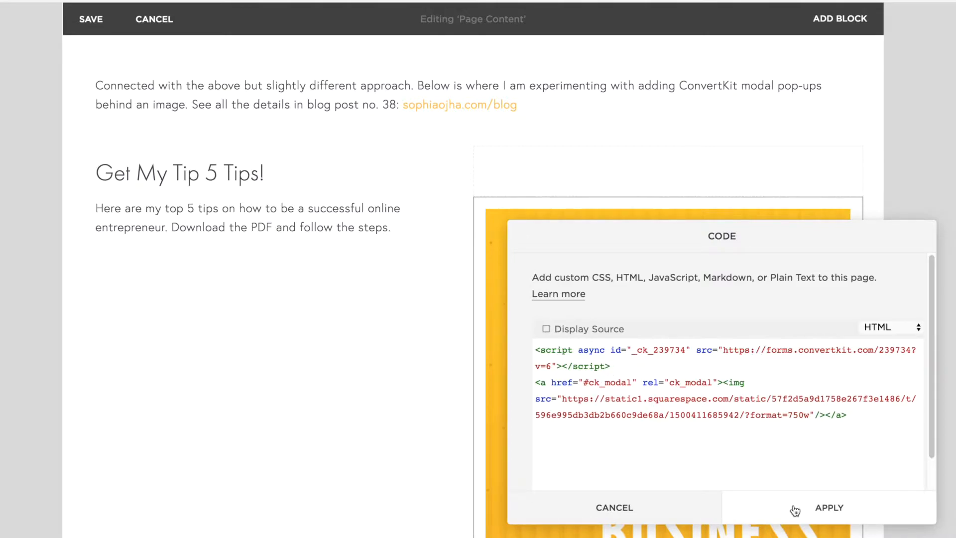
click(828, 507)
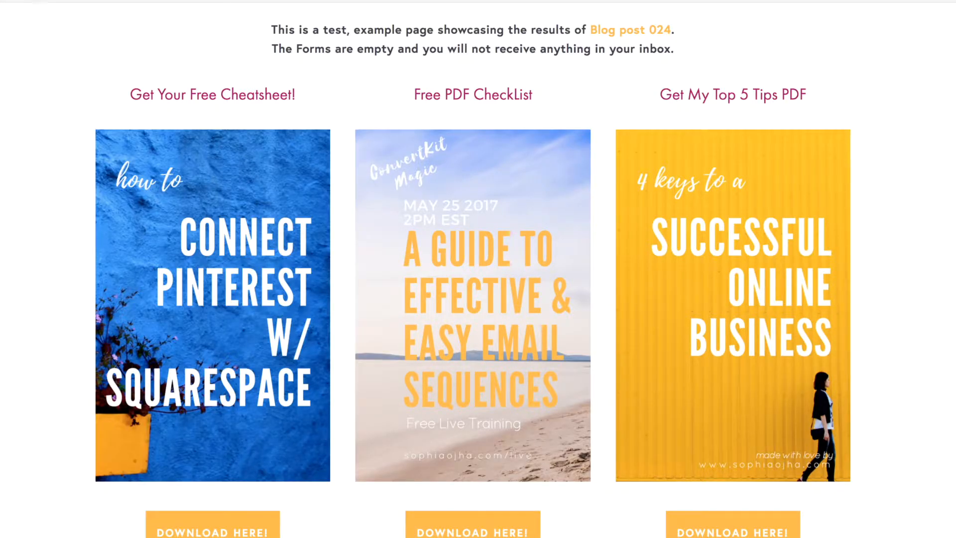
- Open the Get My Free Resource # 1 pop-up from the cover image, then dismiss it
scroll(down, 3)
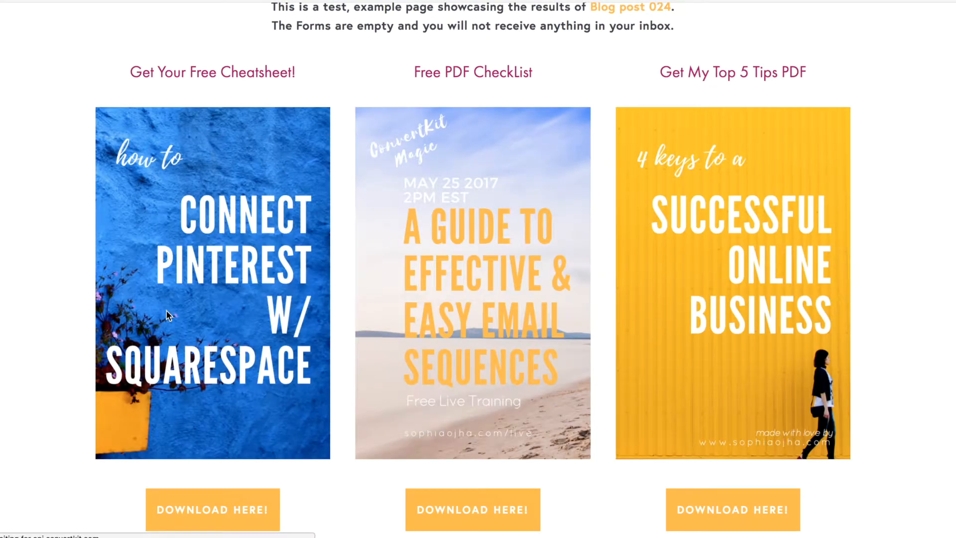
scroll(down, 3)
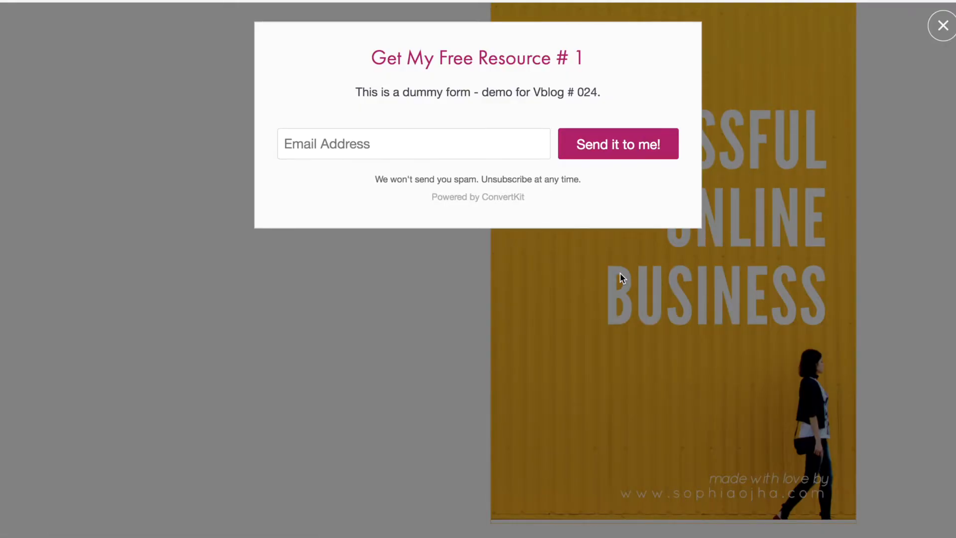
mouse_move(714, 255)
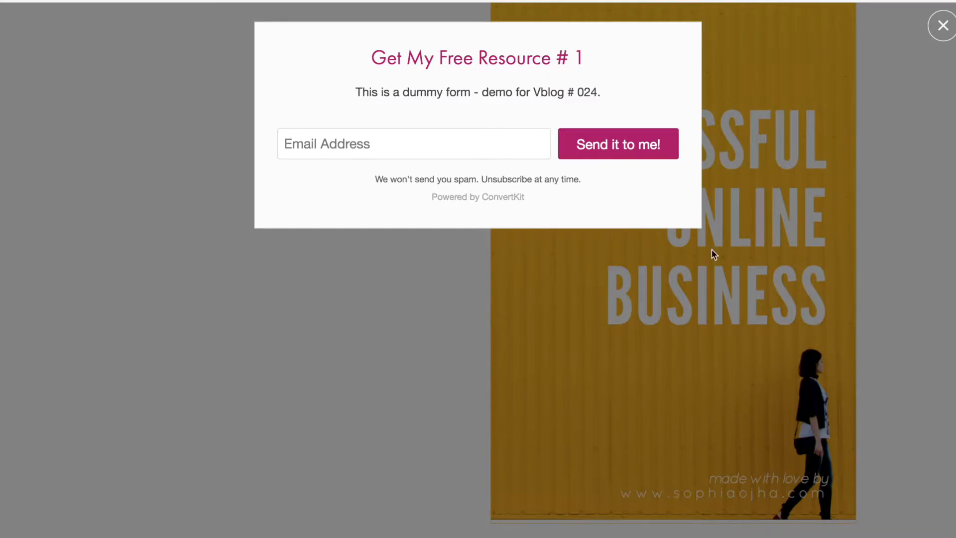
click(943, 25)
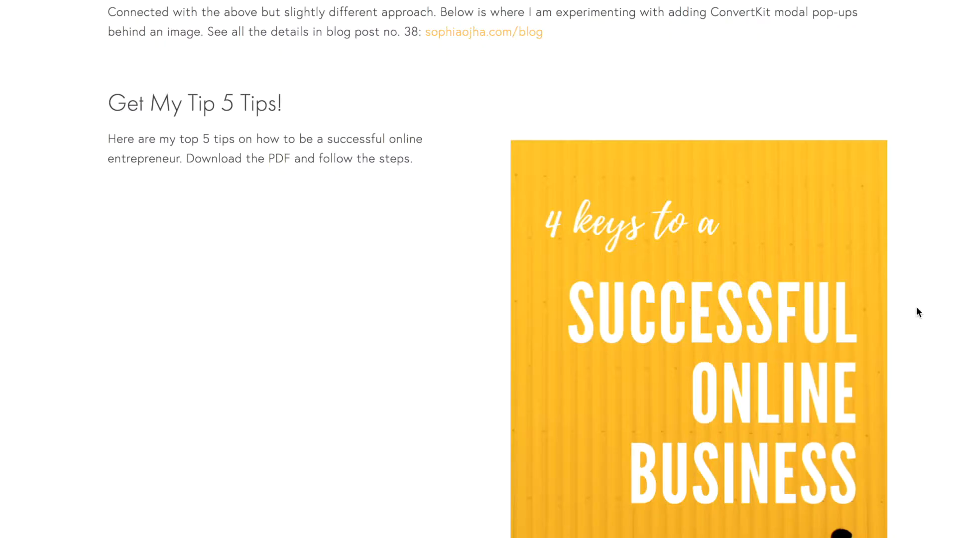
scroll(up, 3)
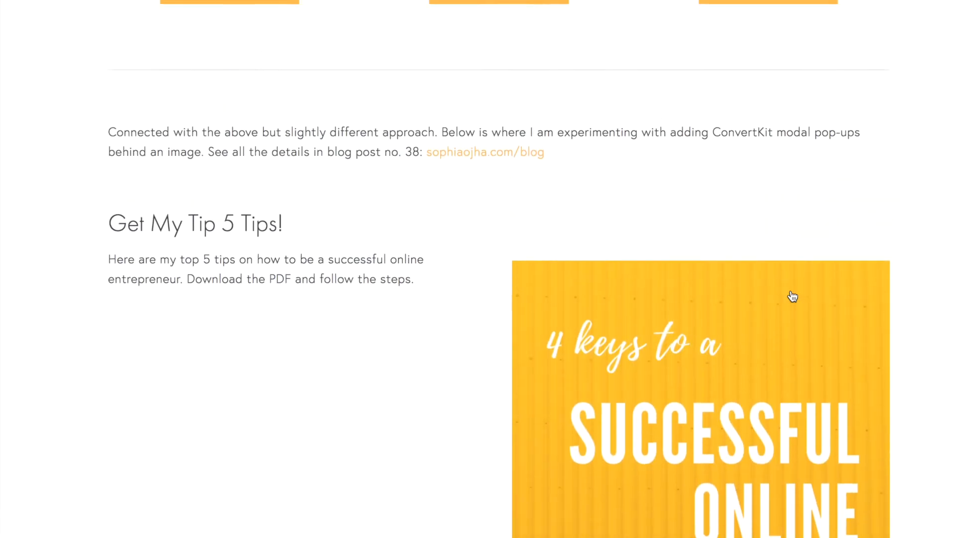
scroll(up, 3)
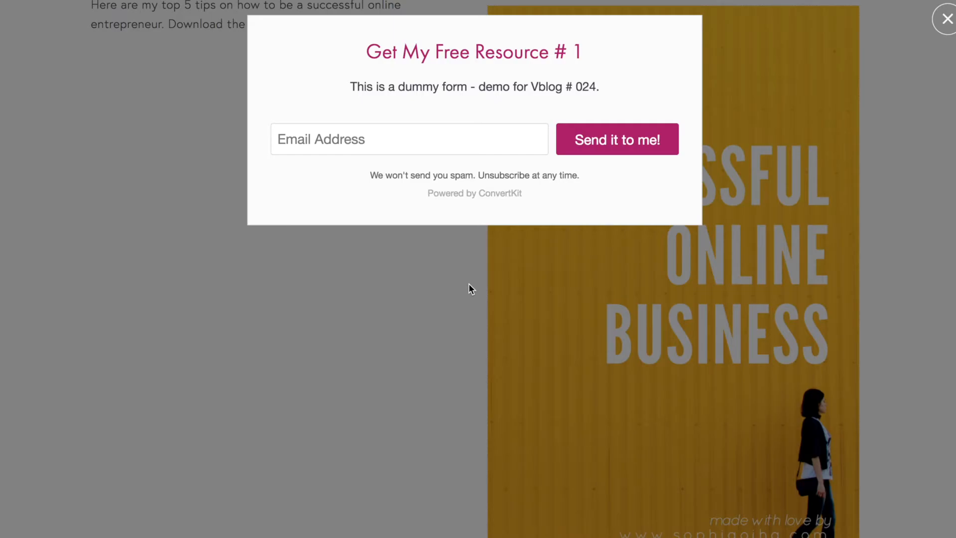
mouse_move(681, 314)
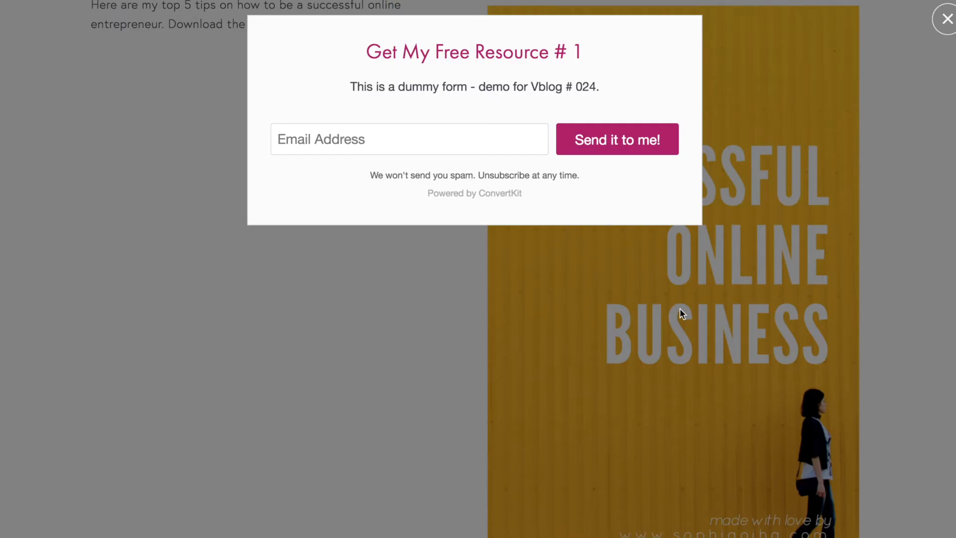
mouse_move(944, 19)
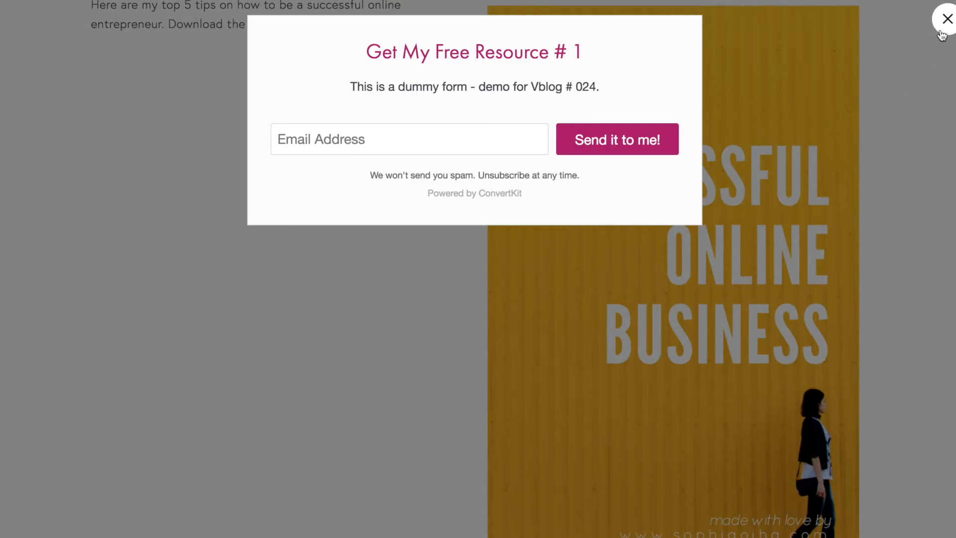